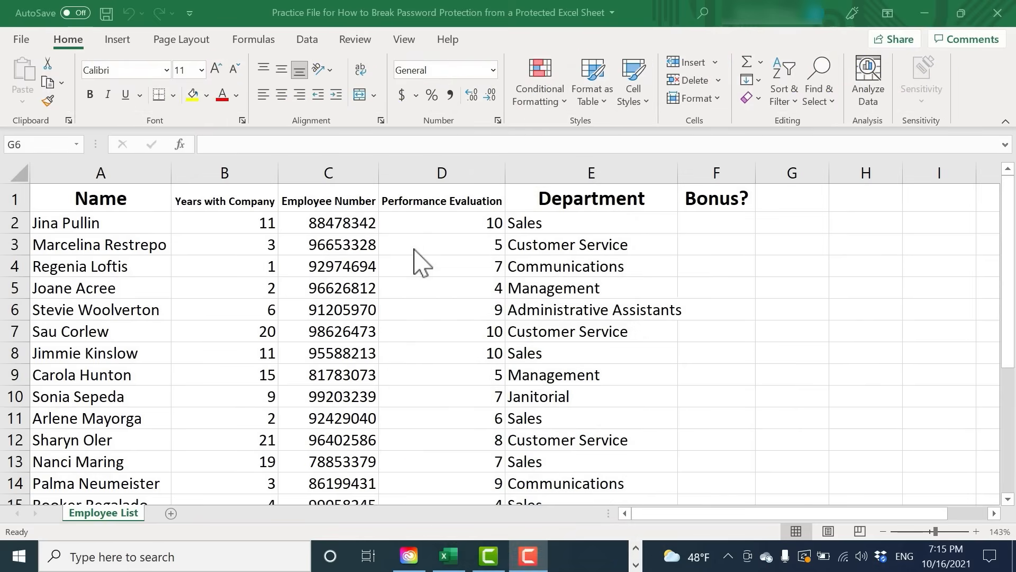
# Step: Select a few cells in the Employee List sheet, then show the Review tab
pyautogui.click(791, 309)
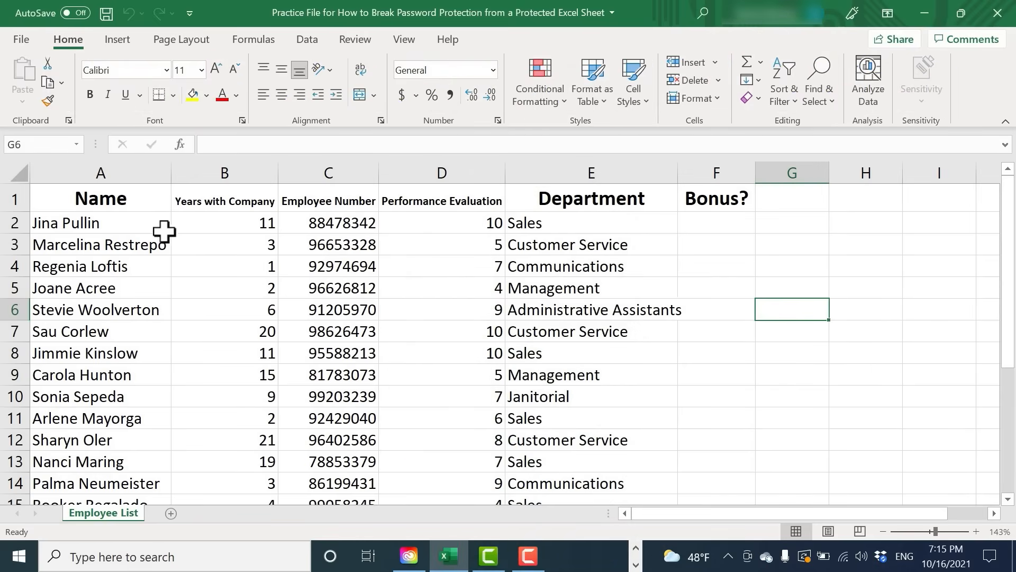
pyautogui.click(441, 375)
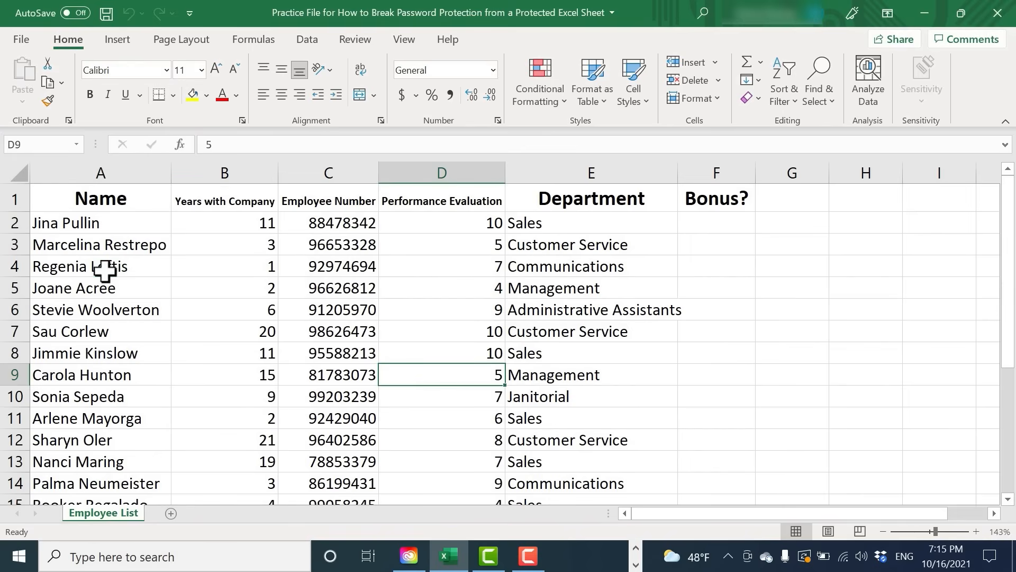
pyautogui.click(327, 353)
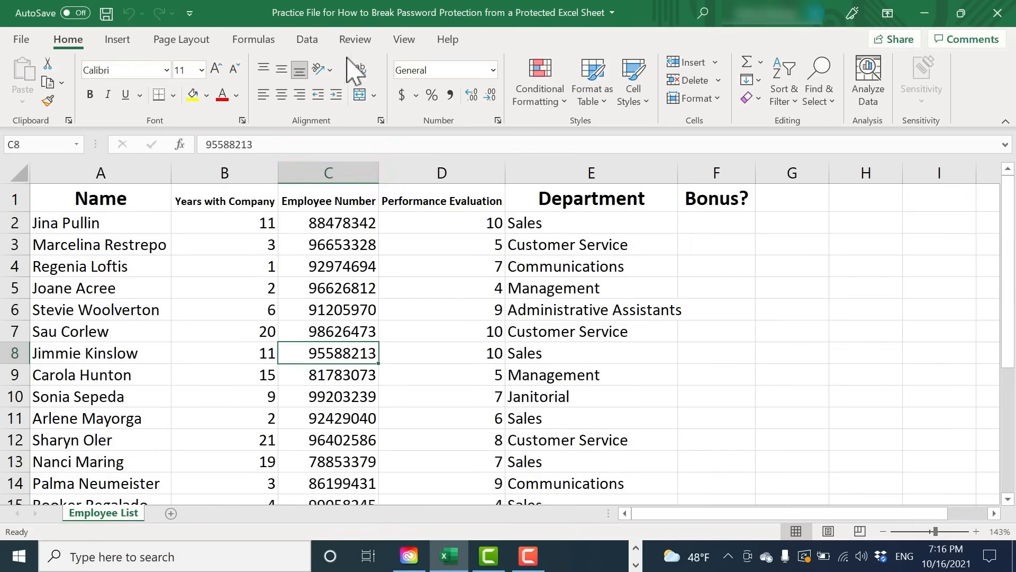
pyautogui.click(355, 40)
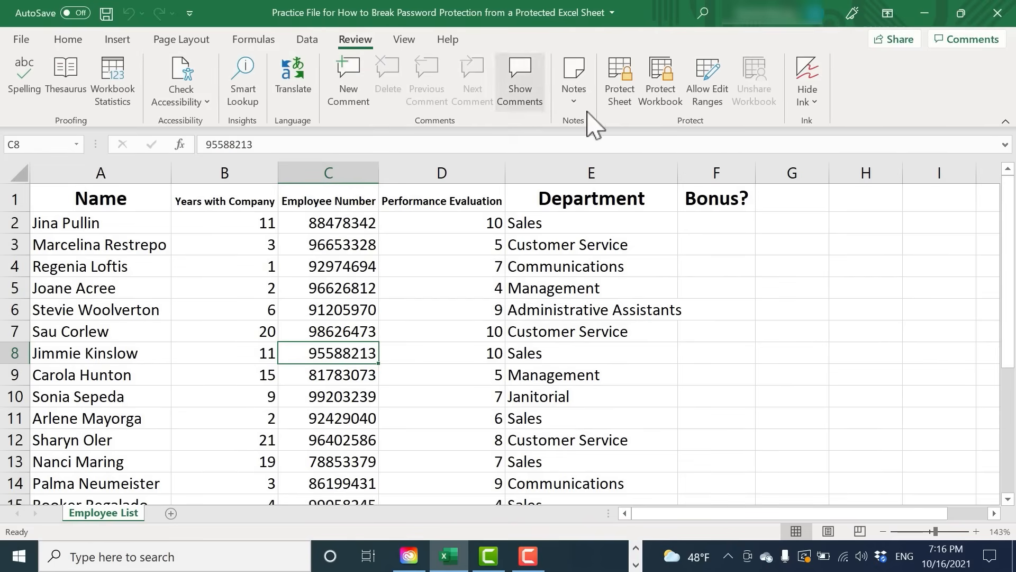
pyautogui.moveTo(618, 81)
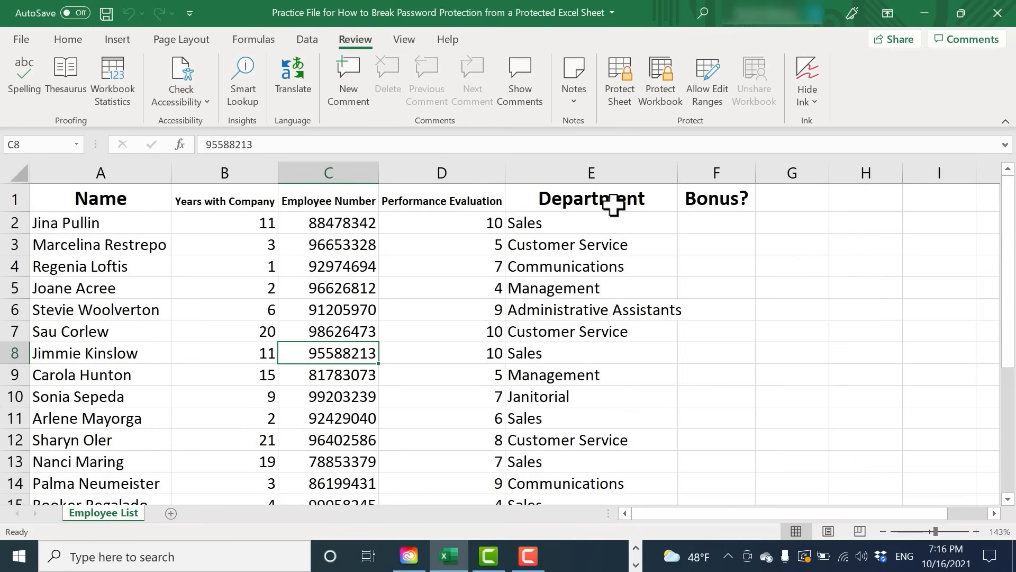
pyautogui.moveTo(707, 81)
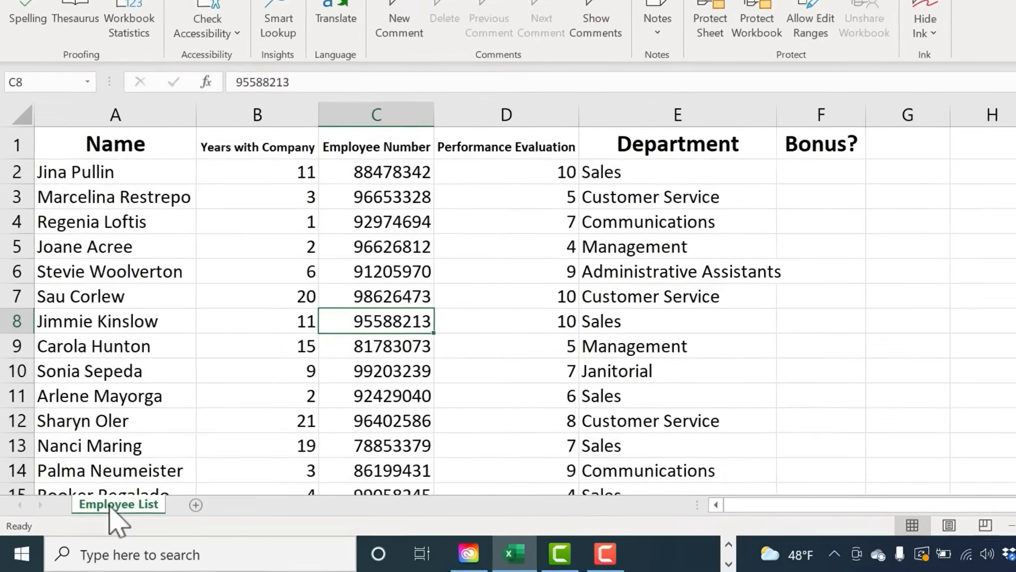
# Step: Protect the Employee List sheet with a password, re-entering it to confirm
pyautogui.rightClick(119, 504)
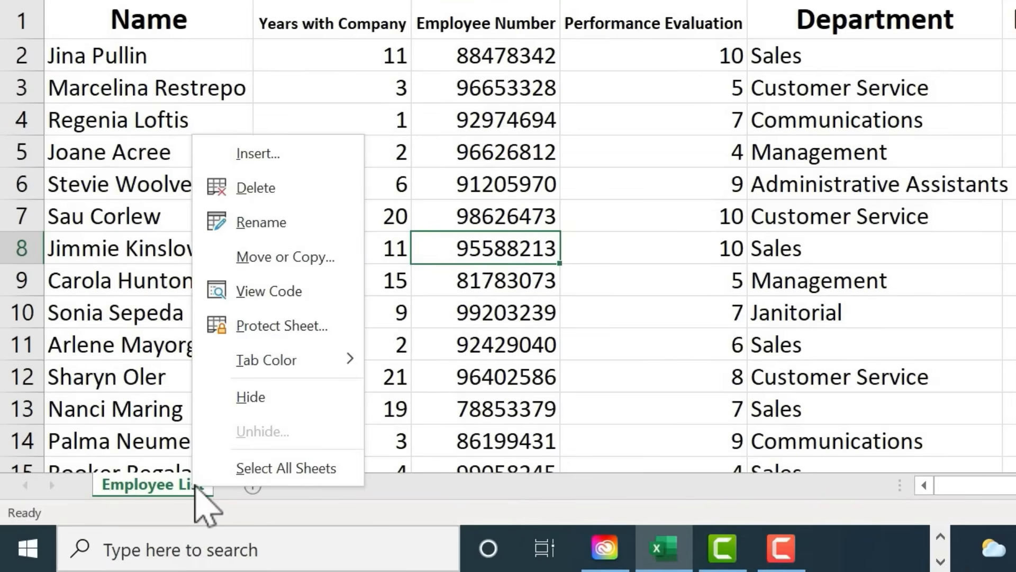
pyautogui.click(283, 325)
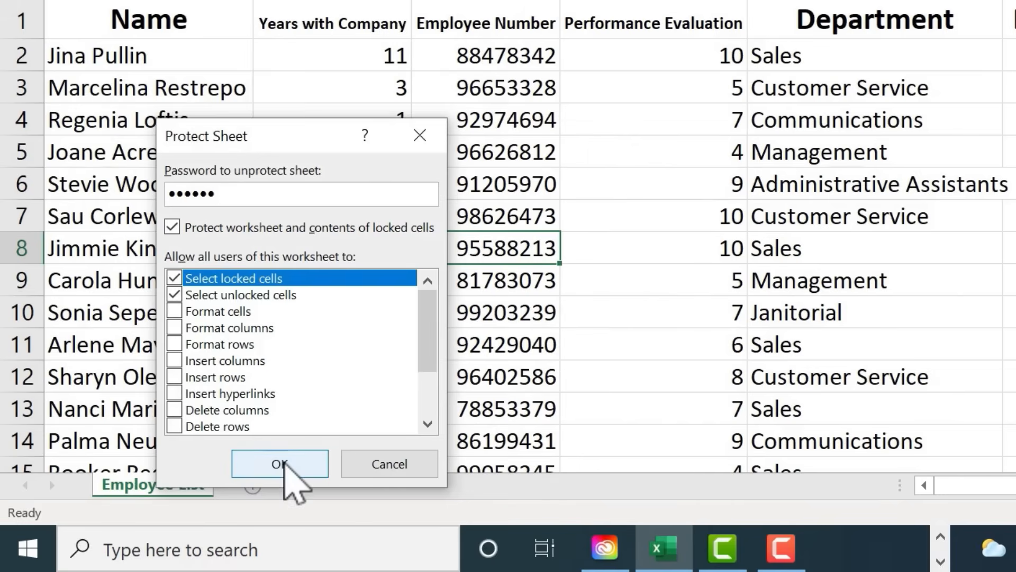
pyautogui.click(279, 464)
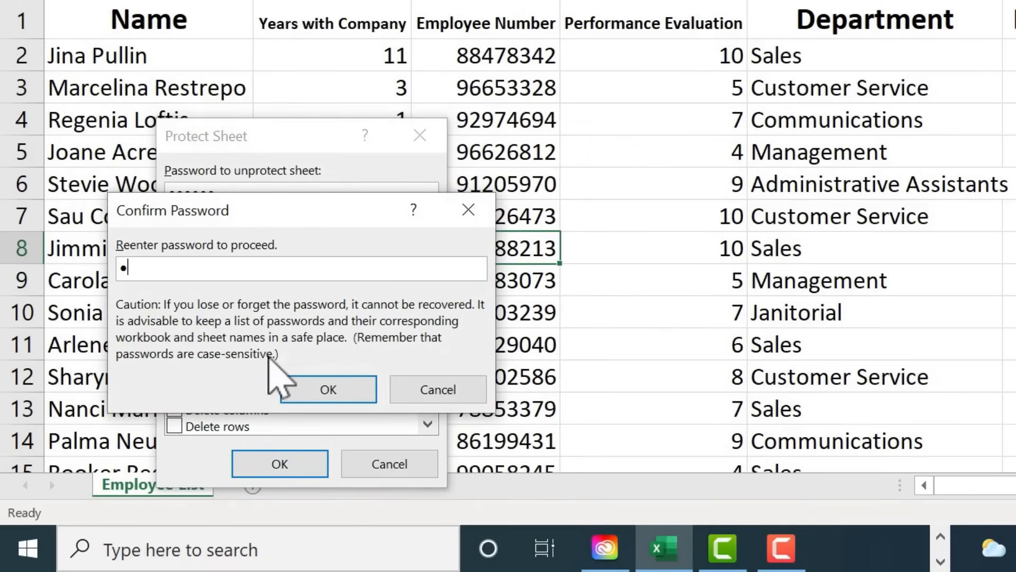
pyautogui.write('•••••')
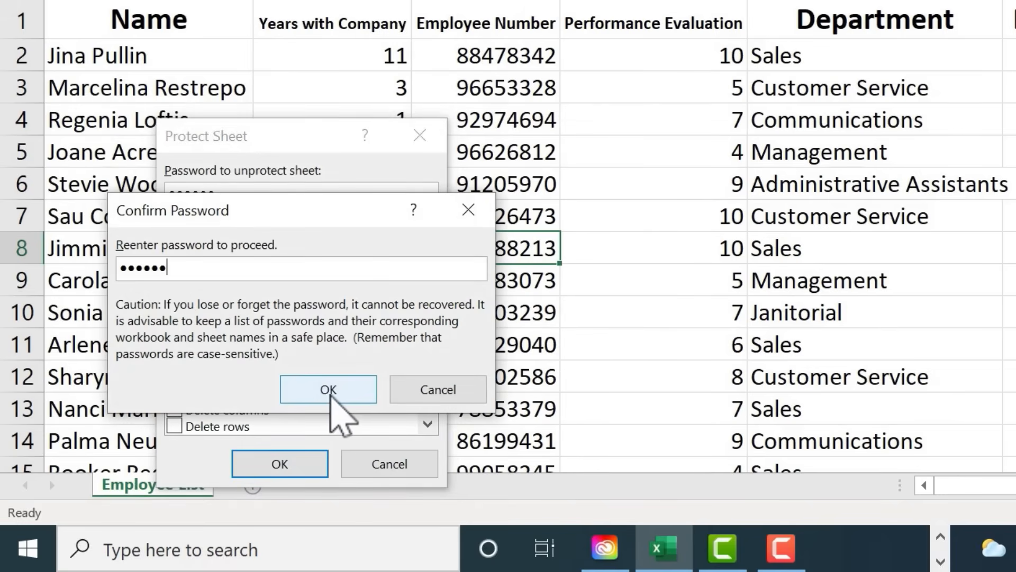
pyautogui.click(327, 389)
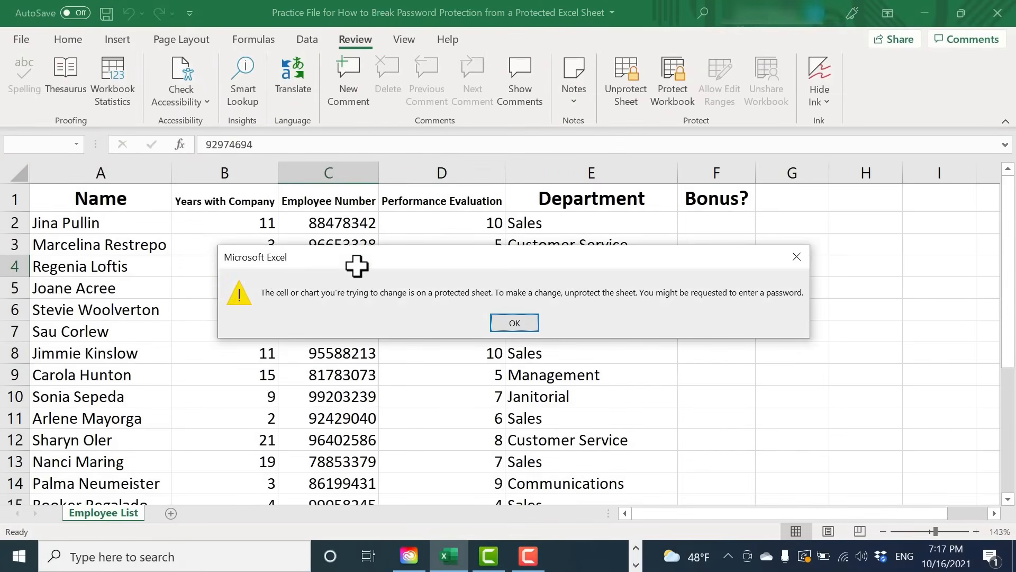
pyautogui.click(514, 322)
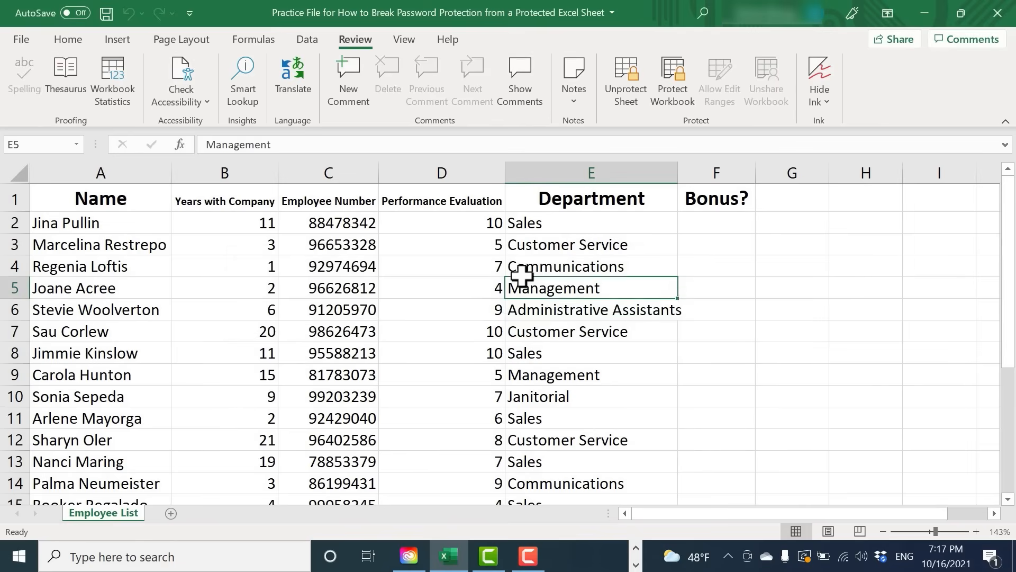
pyautogui.click(590, 309)
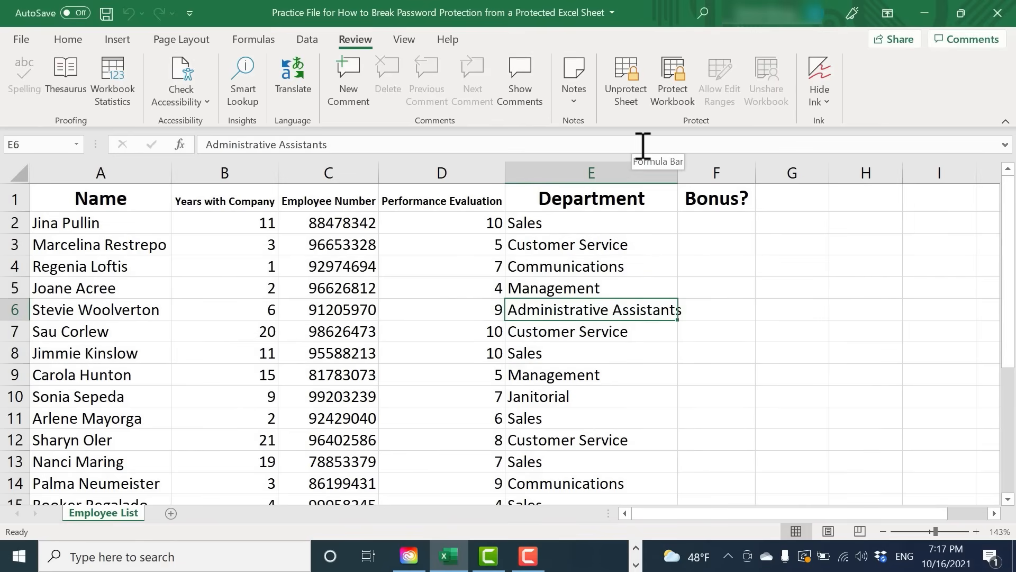
pyautogui.moveTo(624, 81)
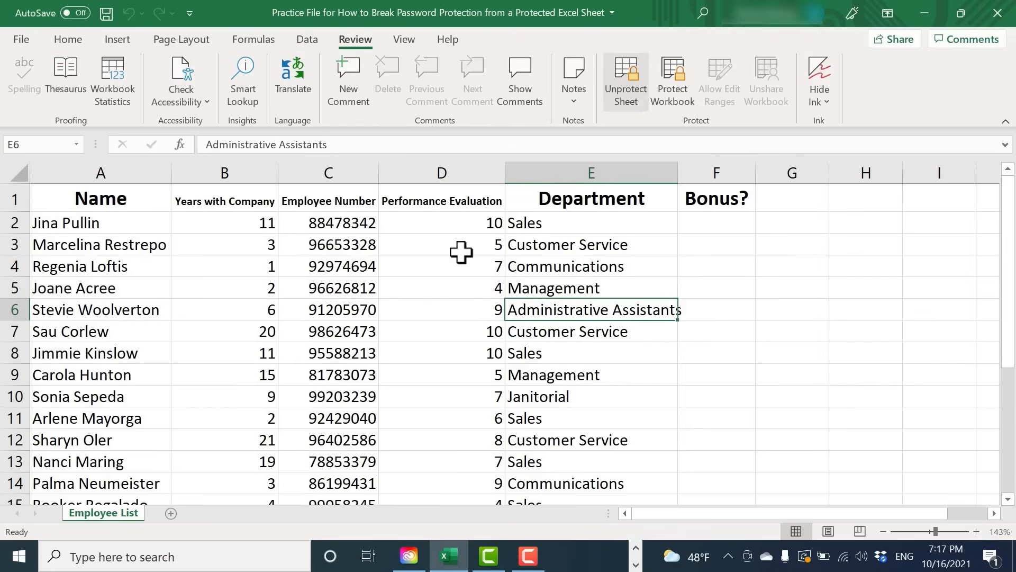
# Step: Try unprotecting the sheet with a wrong password, then save the workbook and close Excel
pyautogui.rightClick(104, 513)
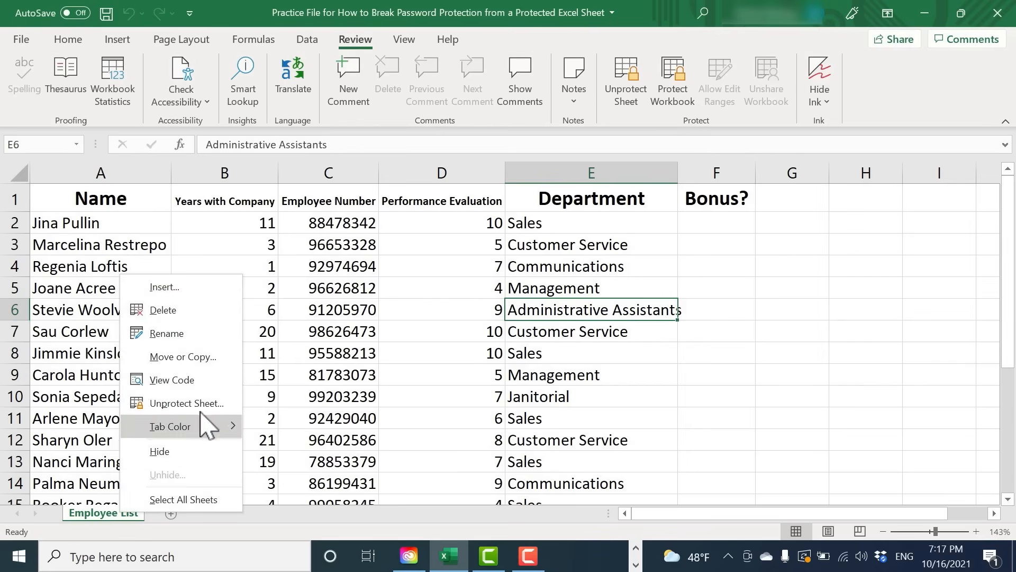
pyautogui.click(187, 402)
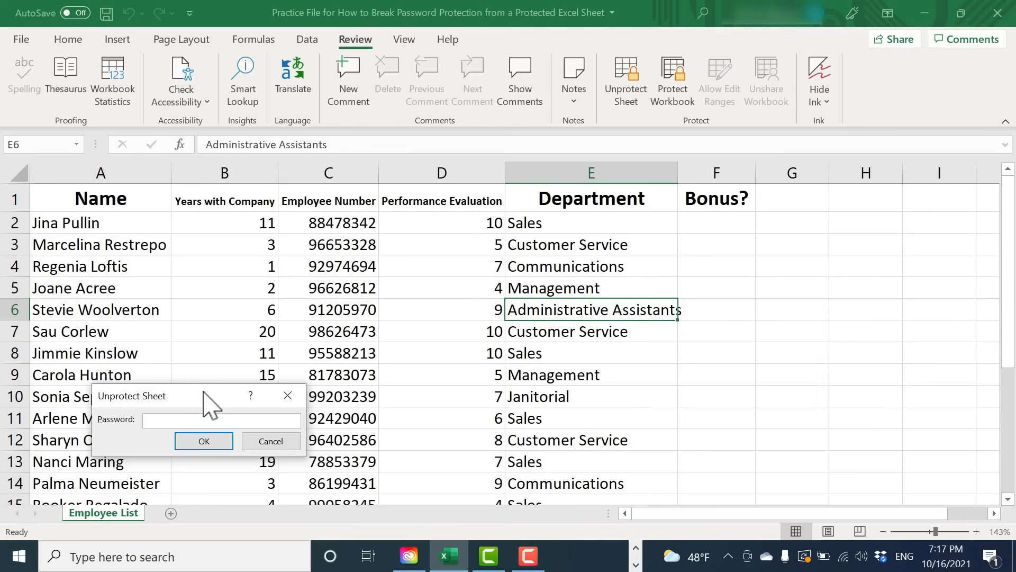
pyautogui.moveTo(168, 419)
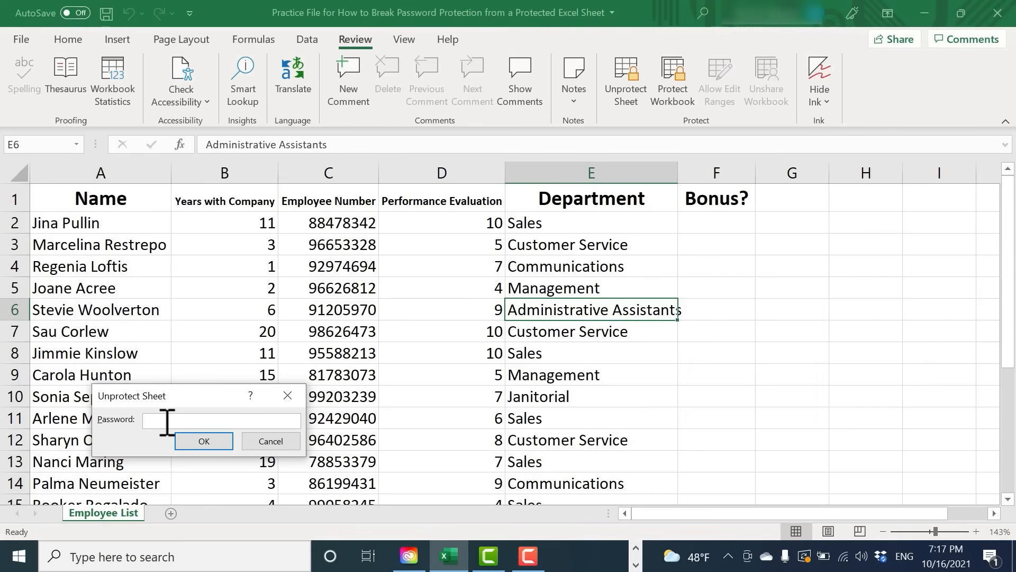
pyautogui.write('•••••')
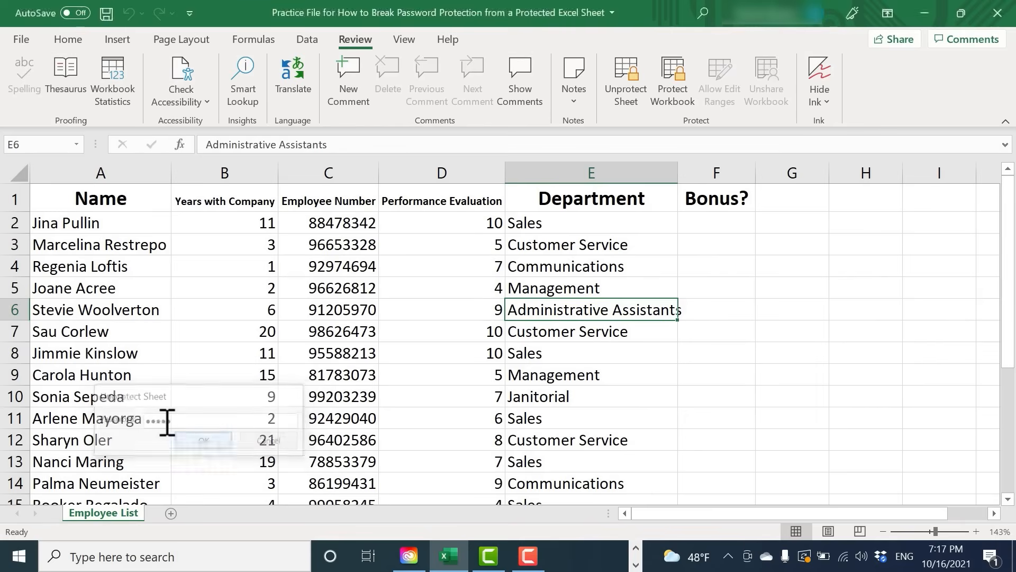
pyautogui.click(203, 439)
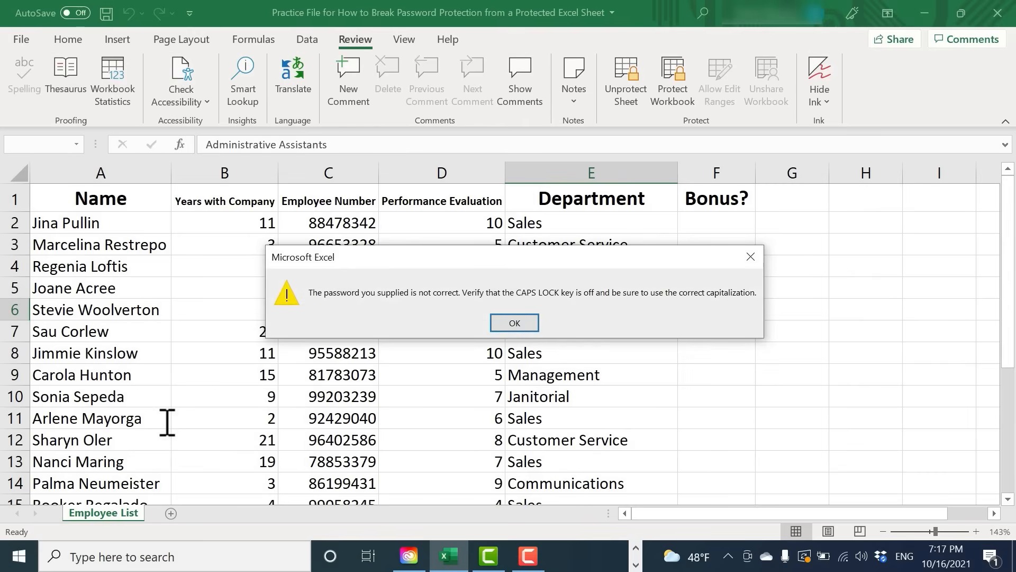
pyautogui.click(513, 323)
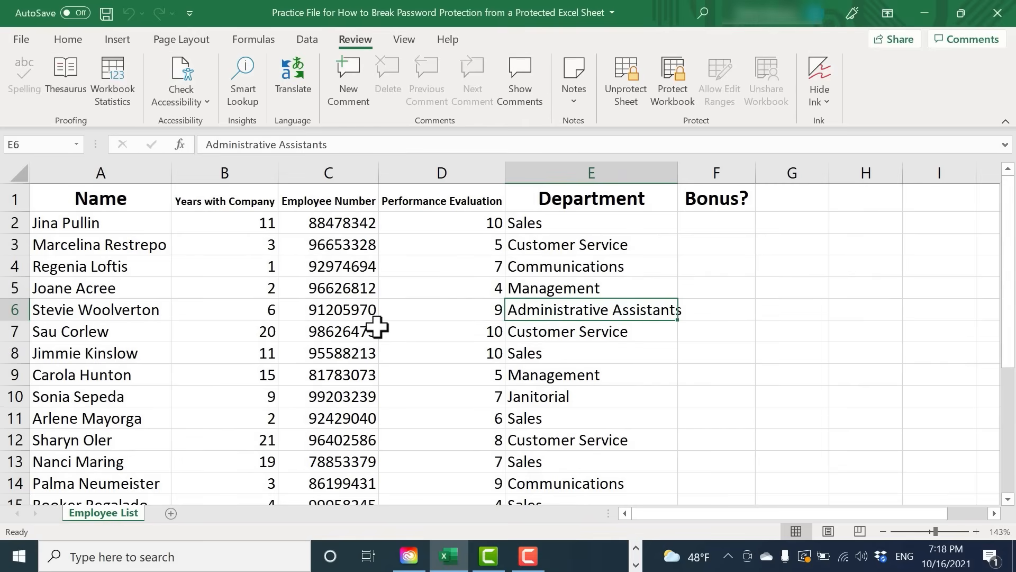
pyautogui.moveTo(519, 75)
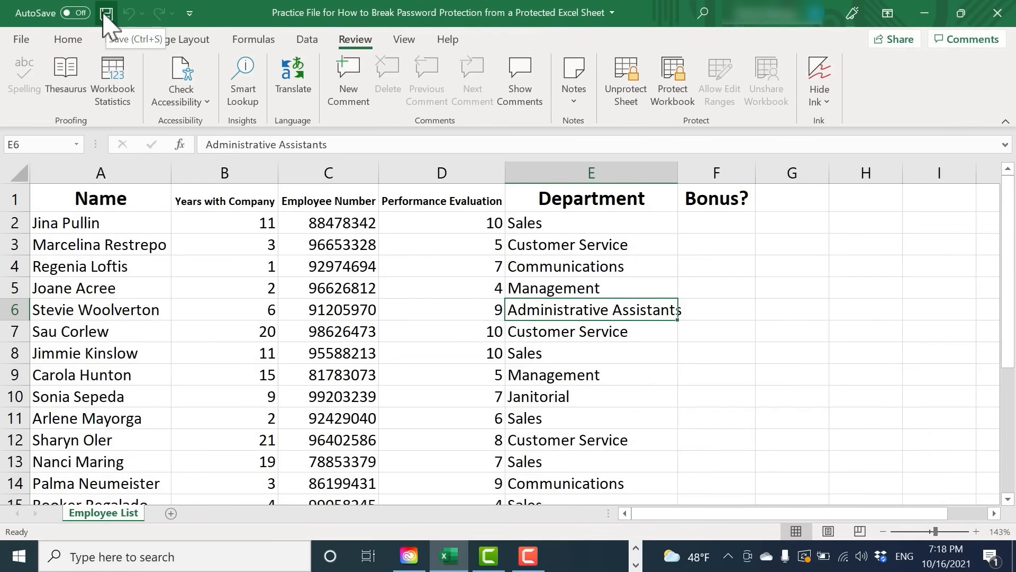
pyautogui.click(106, 12)
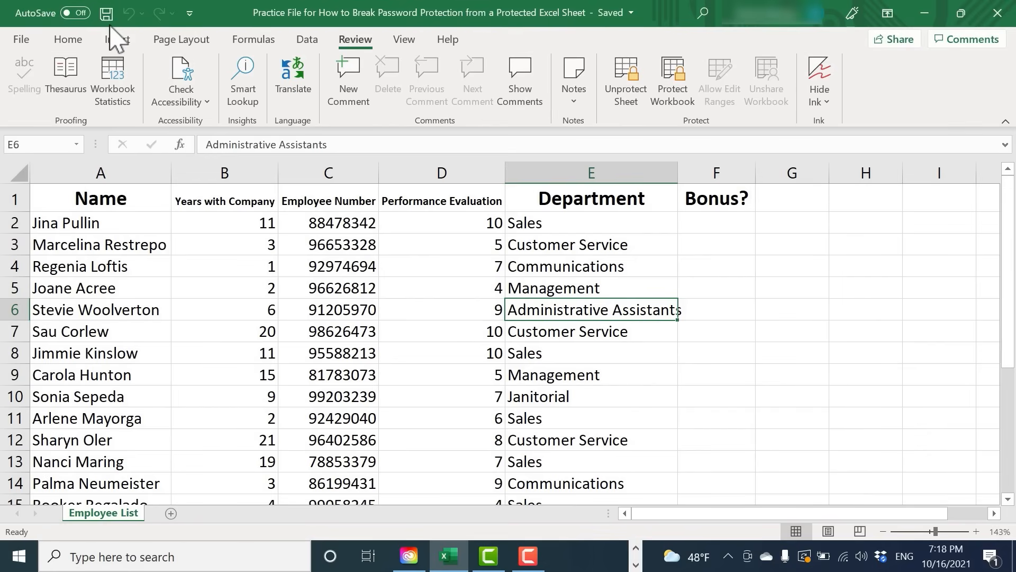
pyautogui.click(923, 12)
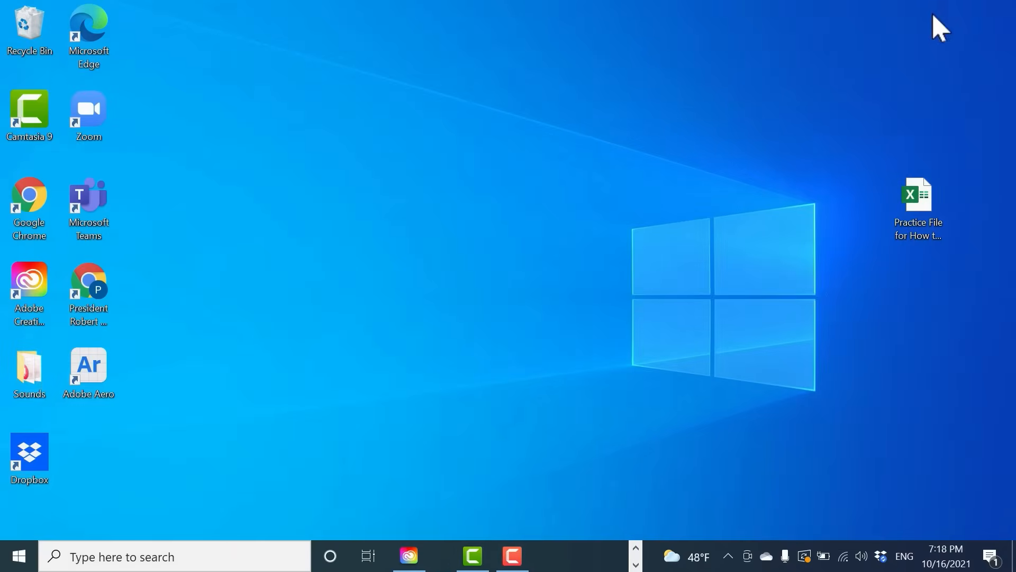
pyautogui.click(917, 207)
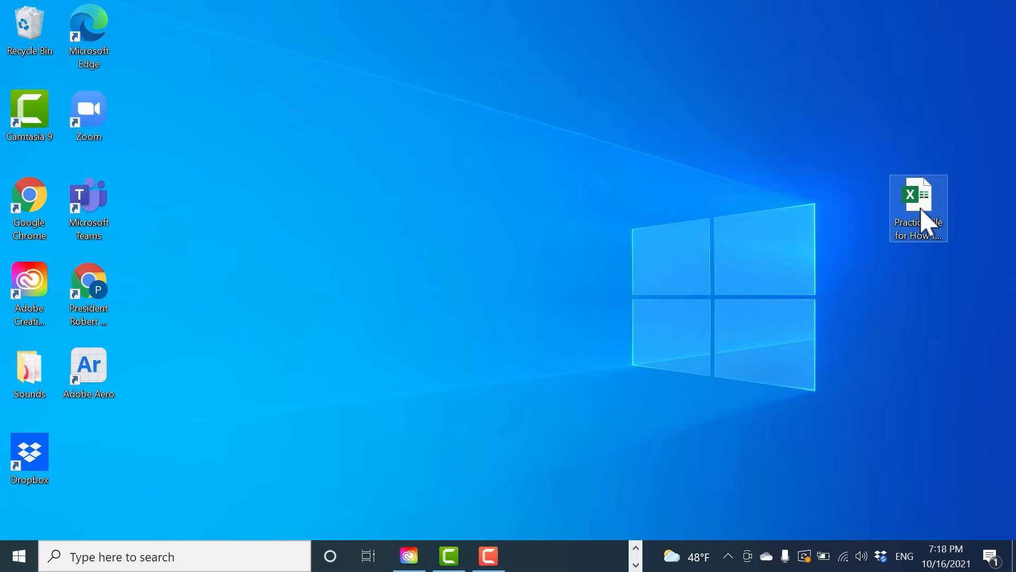
pyautogui.moveTo(928, 213)
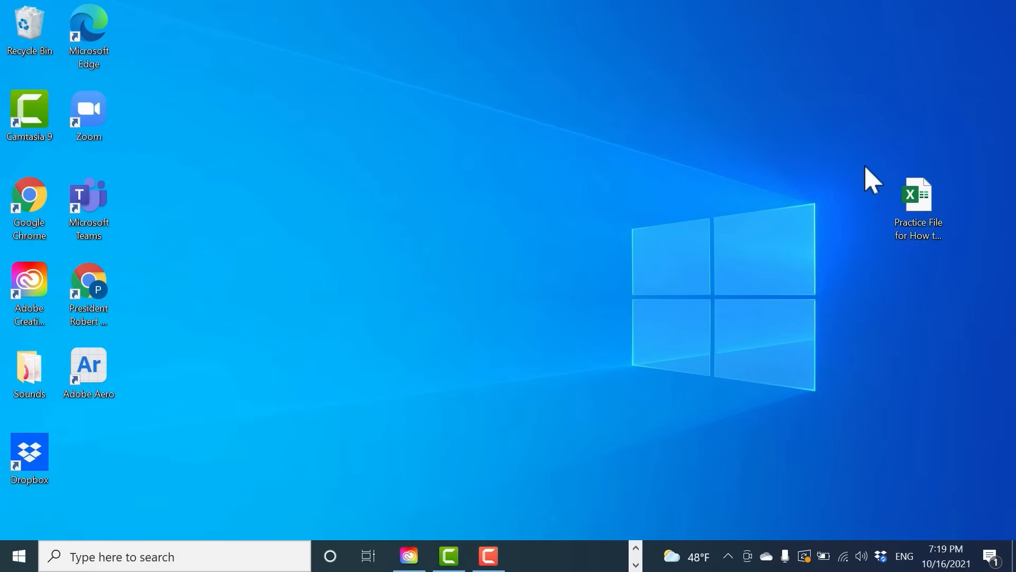
pyautogui.click(917, 202)
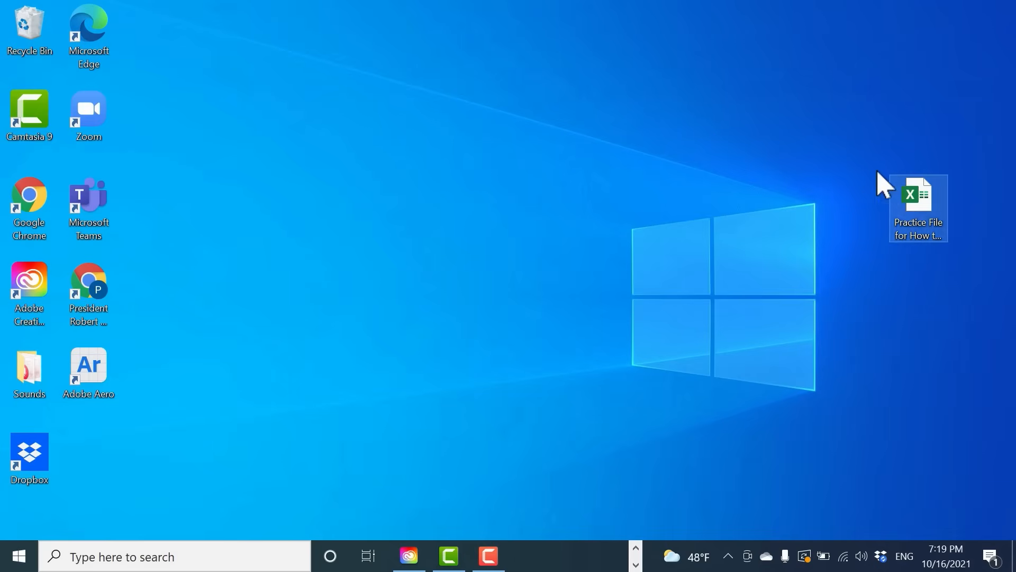
pyautogui.click(786, 107)
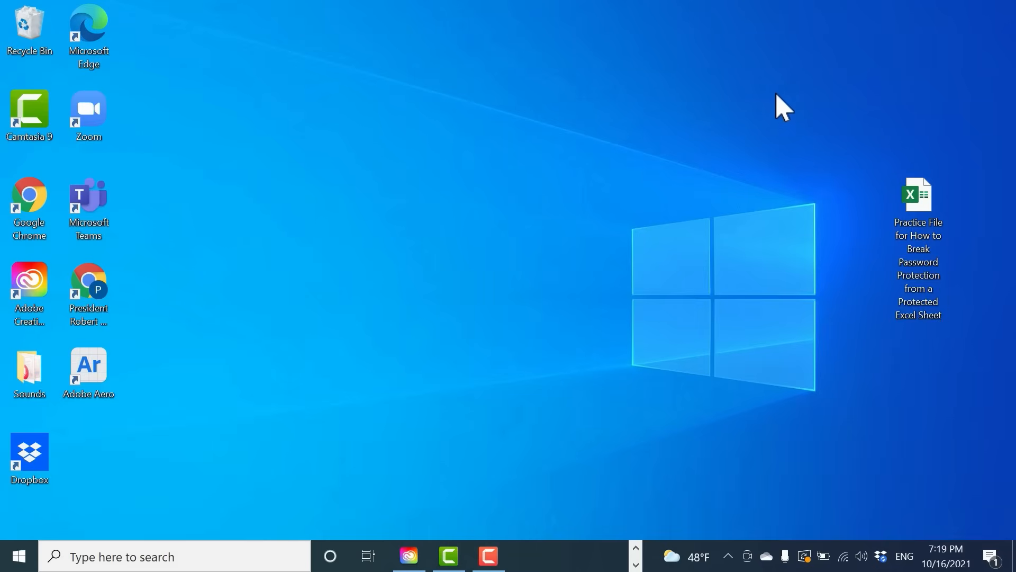
# Step: Make a new desktop folder through New > Folder and name it 'Breaking Password'
pyautogui.rightClick(784, 107)
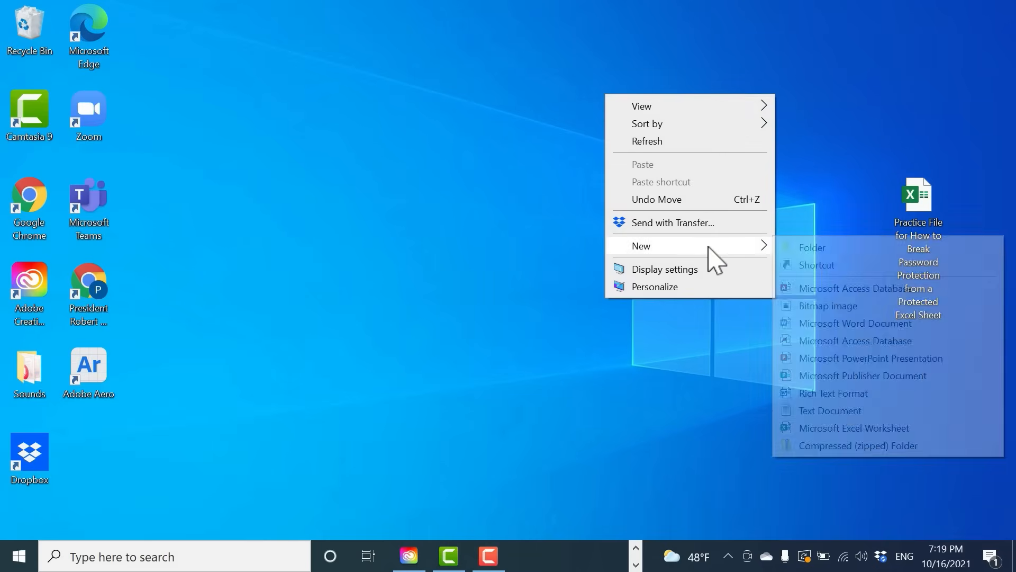
pyautogui.click(811, 247)
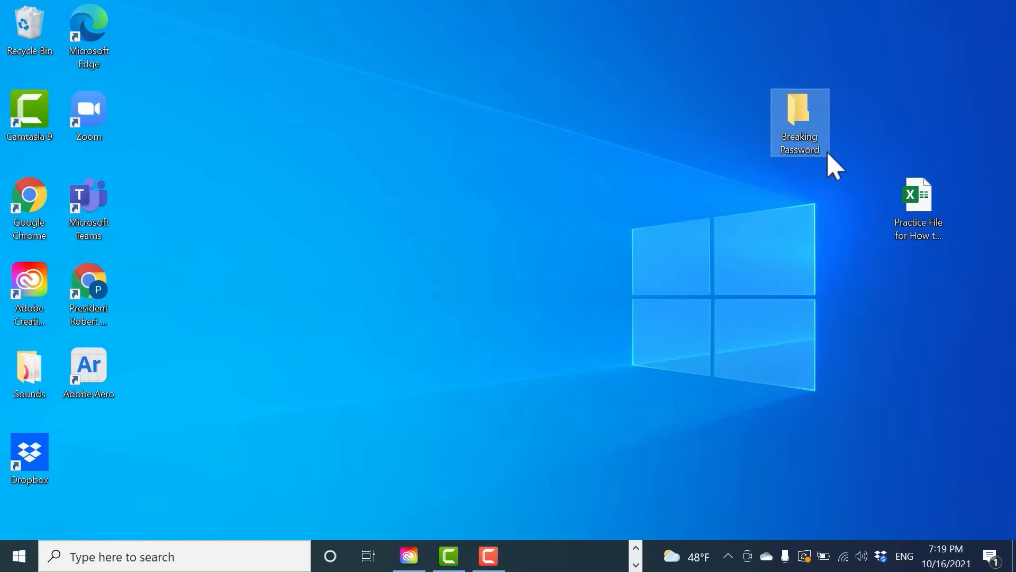
pyautogui.click(916, 194)
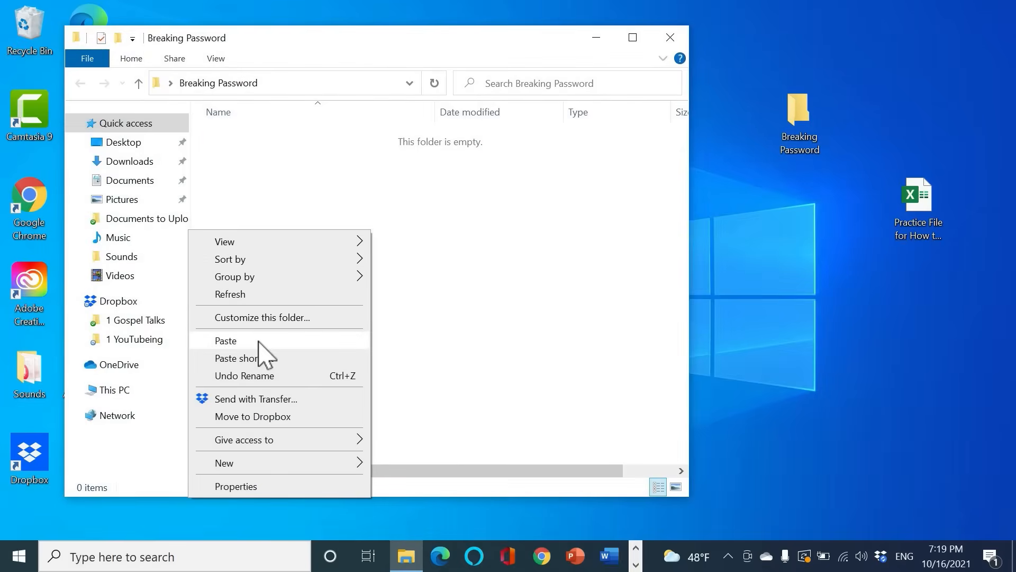
# Step: Paste the copied practice workbook into the empty Breaking Password folder
pyautogui.click(226, 340)
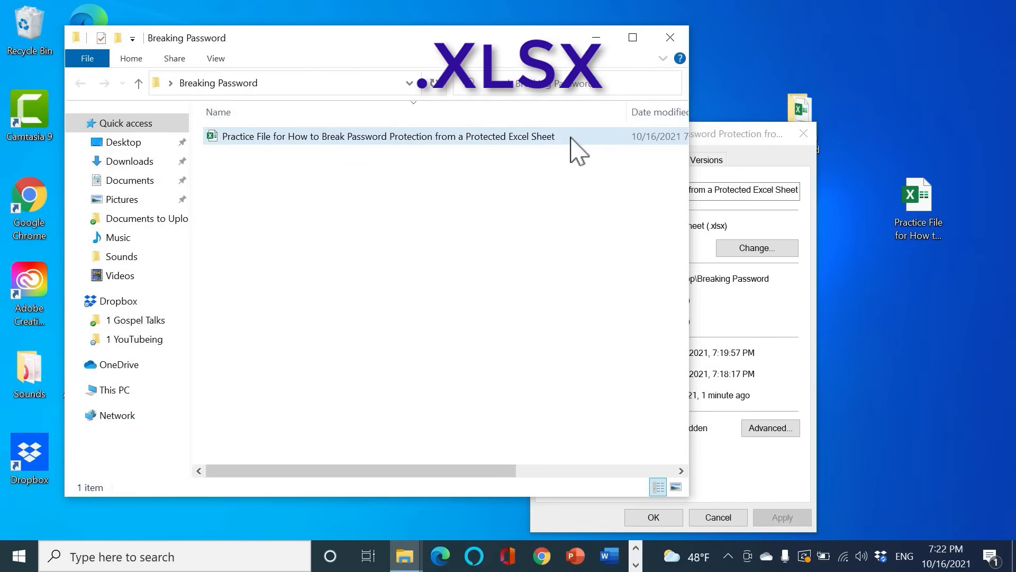
pyautogui.moveTo(570, 140)
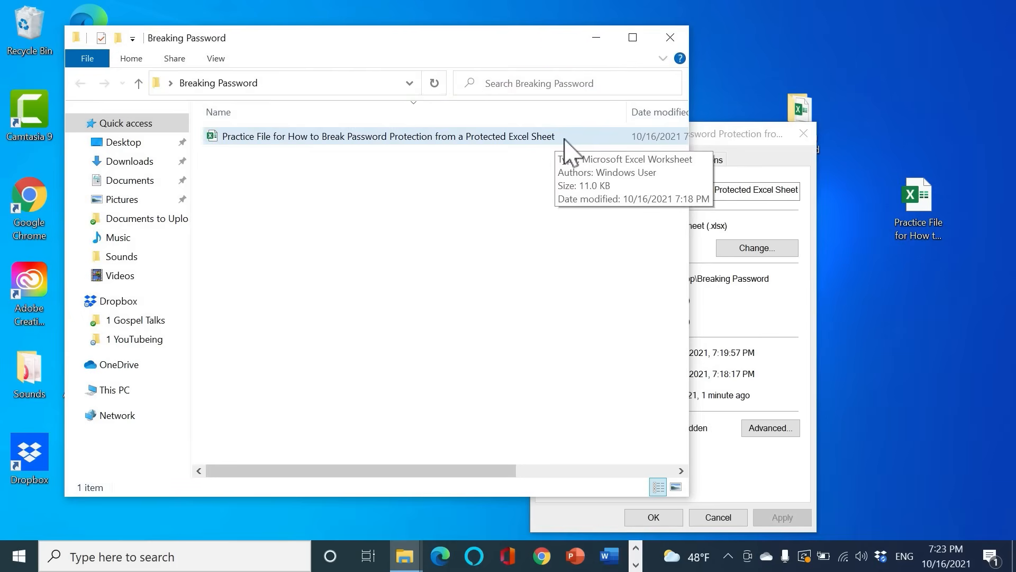
pyautogui.moveTo(265, 152)
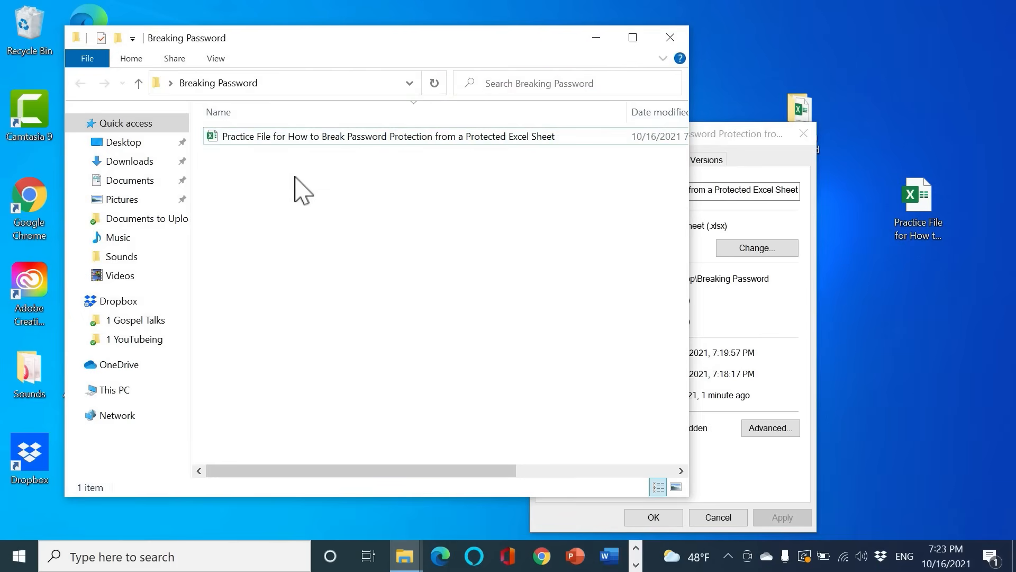
pyautogui.moveTo(340, 223)
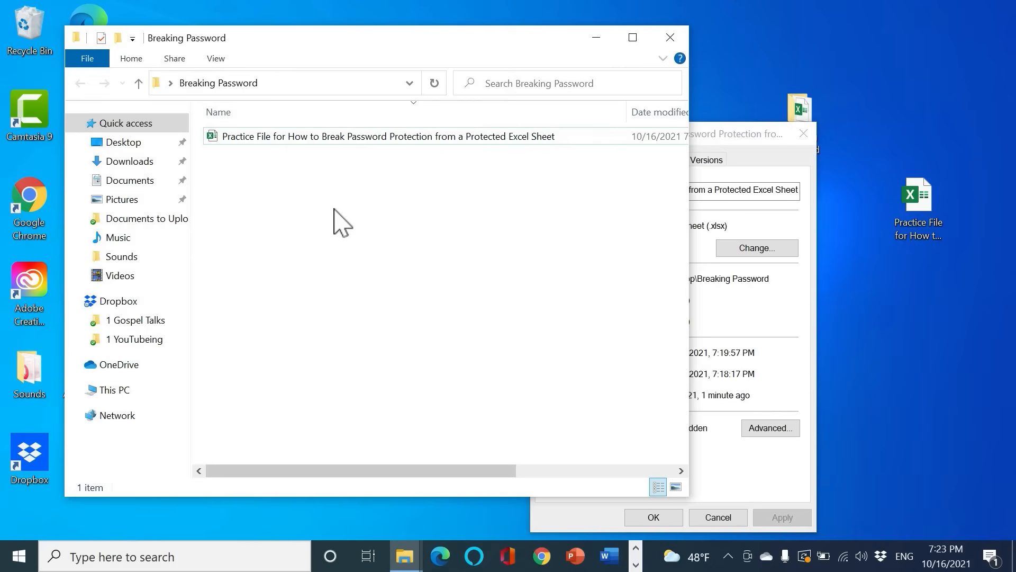
pyautogui.moveTo(87, 58)
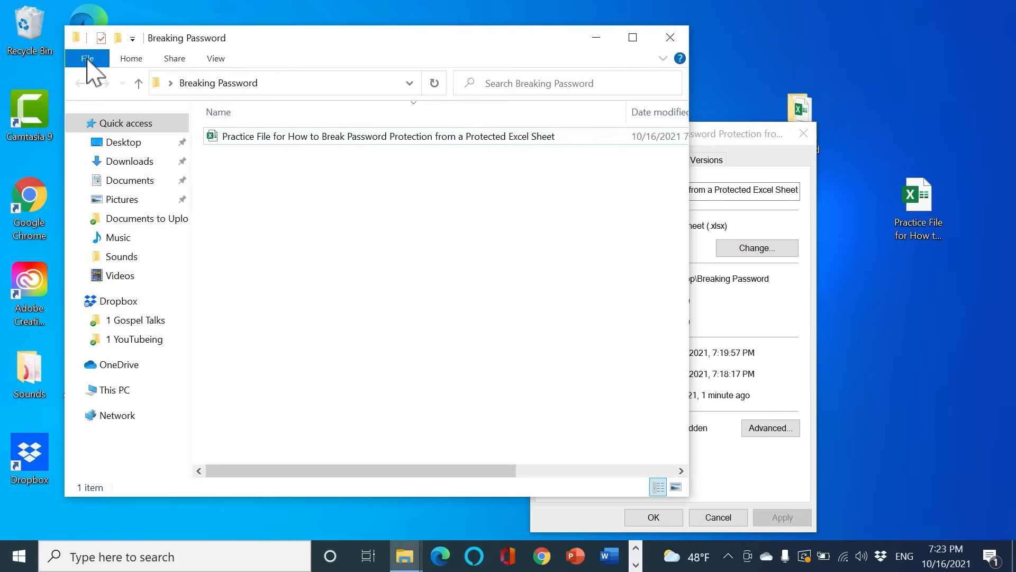
# Step: Uncheck 'Hide extensions for known file types' in the Folder Options View settings
pyautogui.click(86, 58)
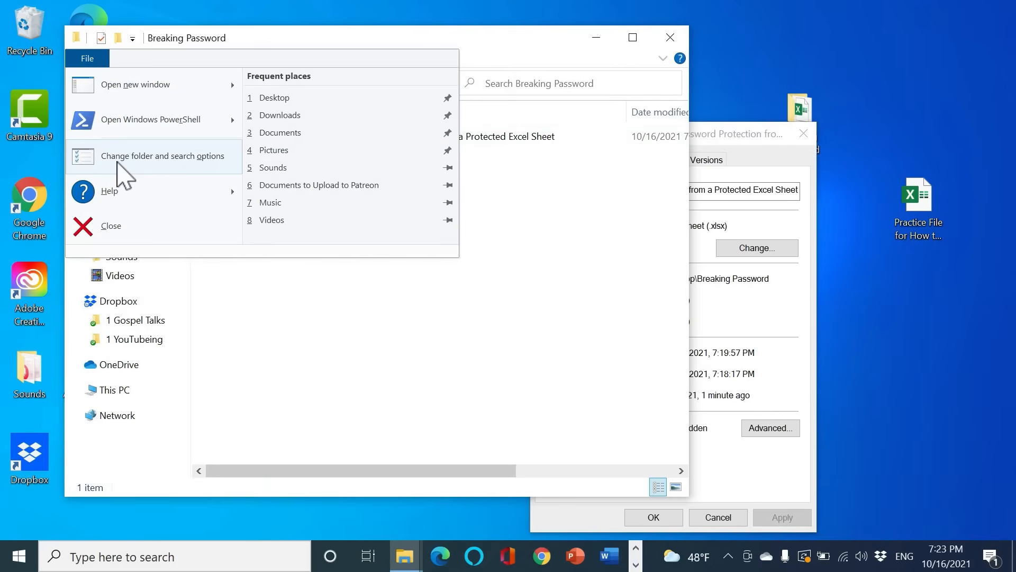
pyautogui.click(162, 156)
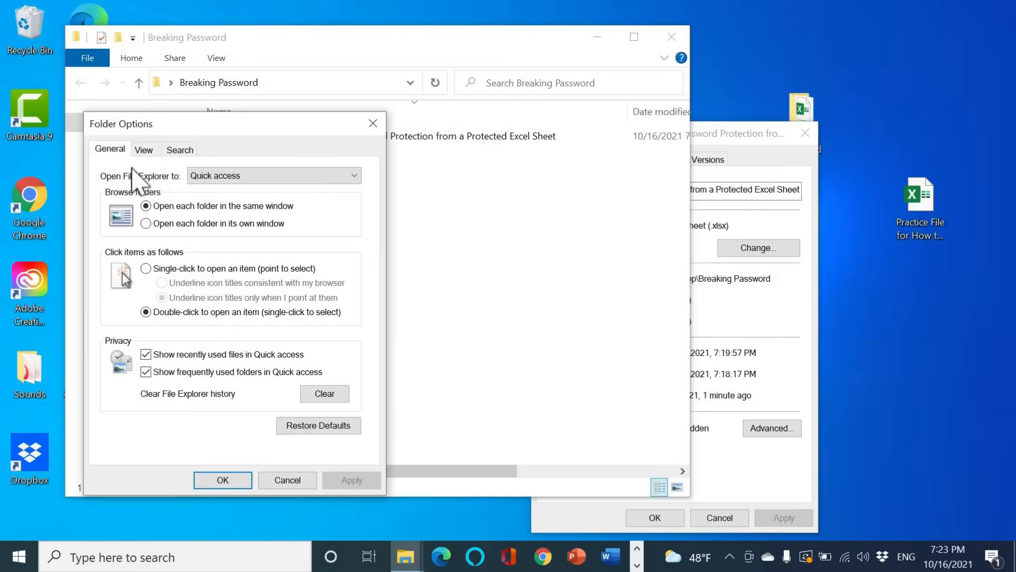
pyautogui.click(144, 150)
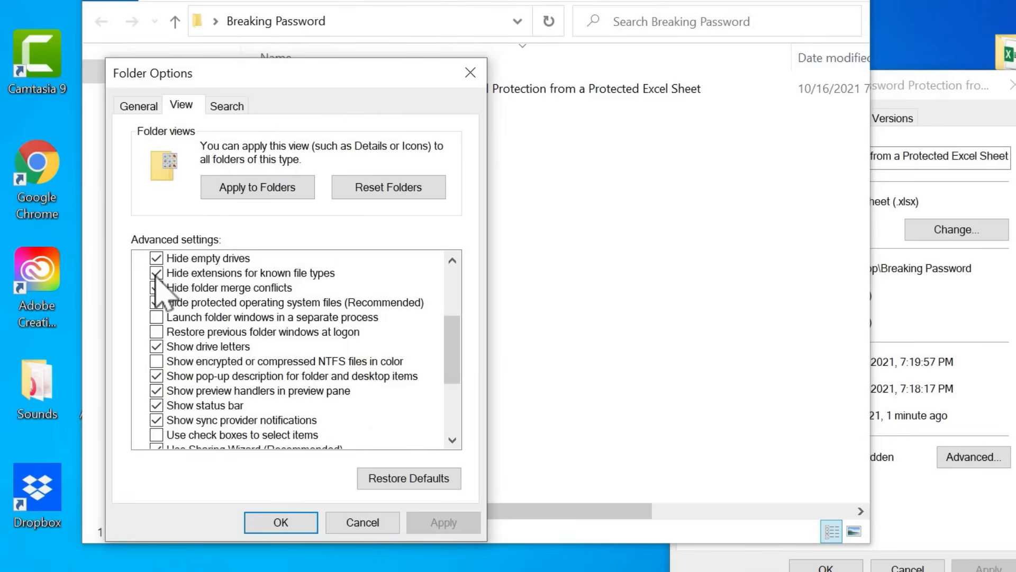
pyautogui.click(156, 272)
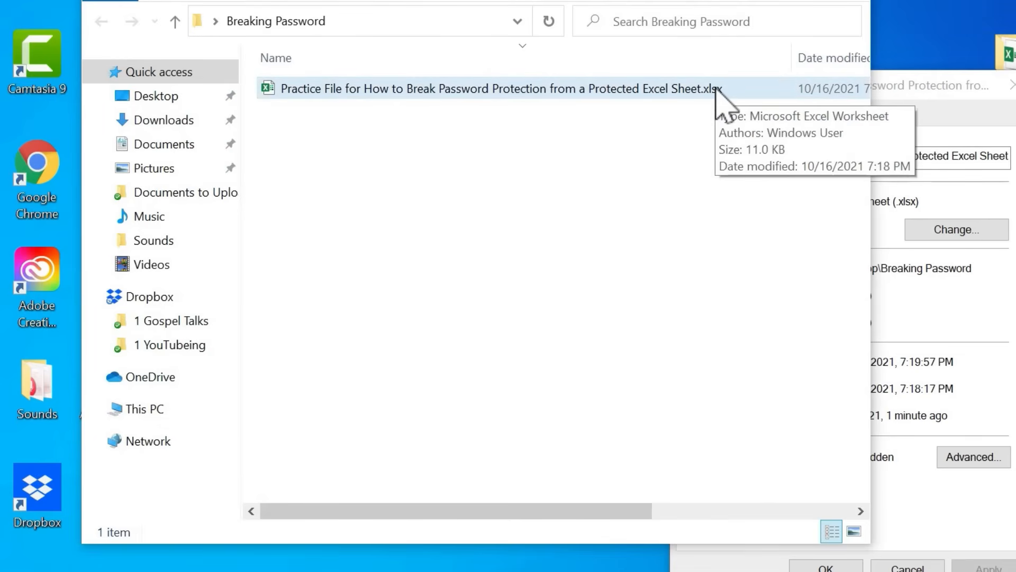
# Step: Start renaming the practice workbook and select just its xlsx extension
pyautogui.rightClick(493, 88)
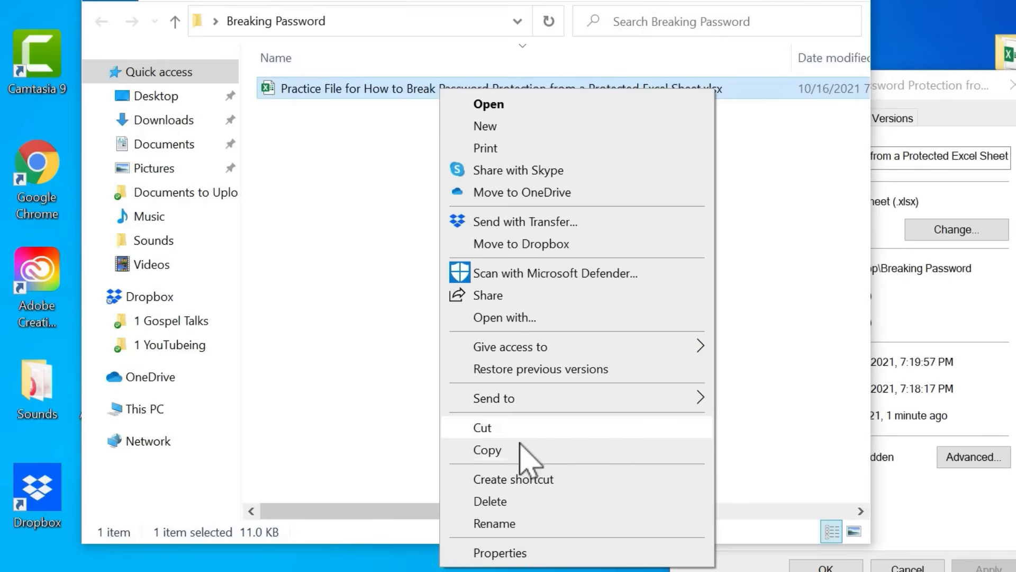
pyautogui.click(494, 523)
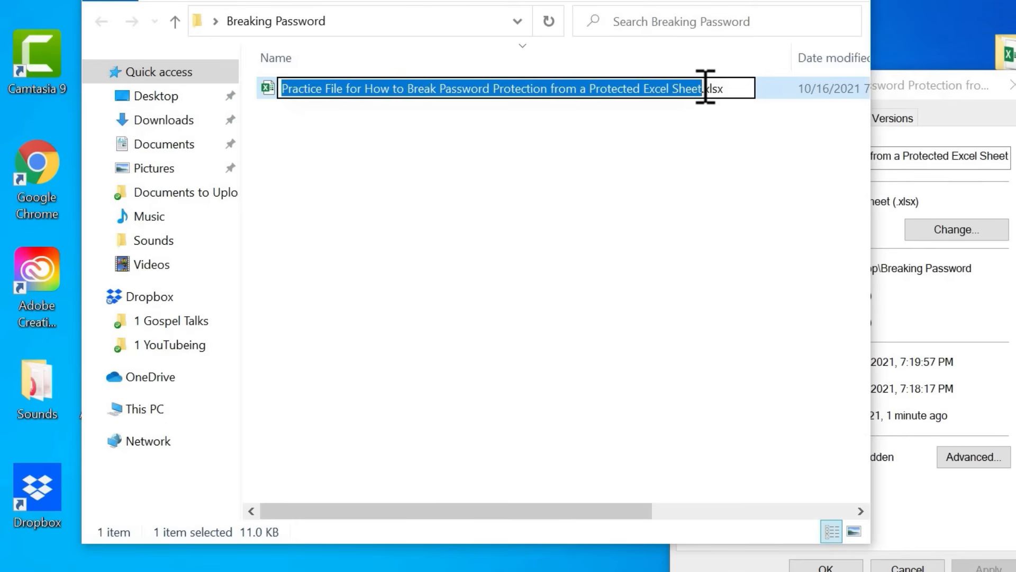
pyautogui.doubleClick(711, 89)
pyautogui.write('zip')
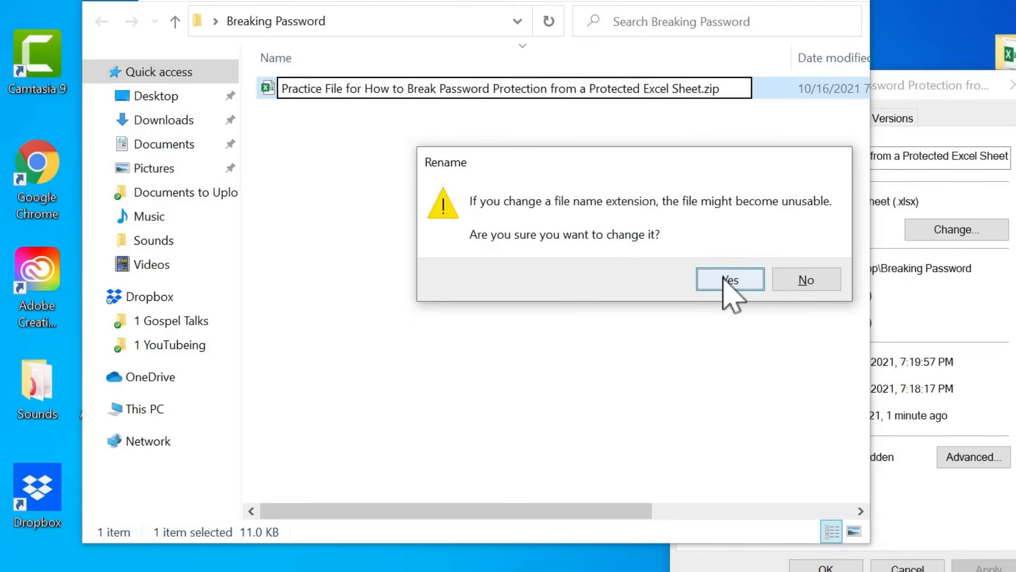
# Step: Accept the extension-change warning so the workbook becomes a .zip file
pyautogui.click(729, 280)
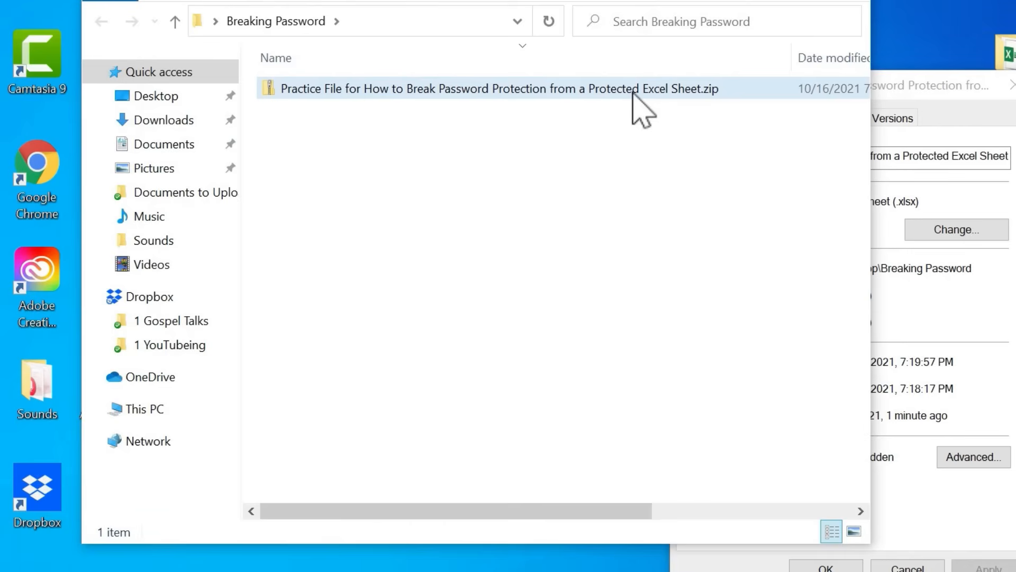
pyautogui.moveTo(638, 104)
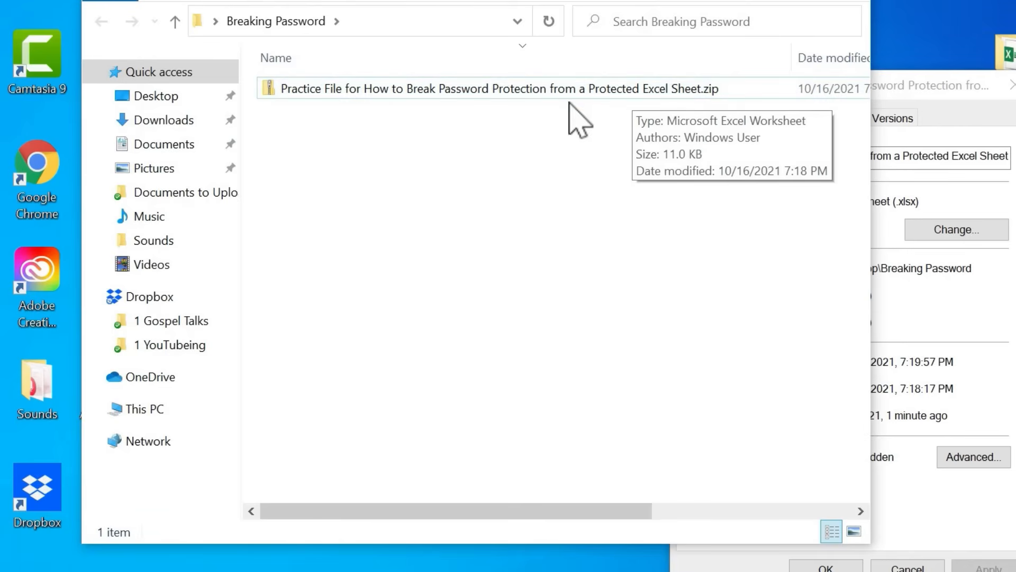
# Step: Browse into the zip's xl > worksheets folder and open sheet1.xml with Notepad
pyautogui.doubleClick(495, 89)
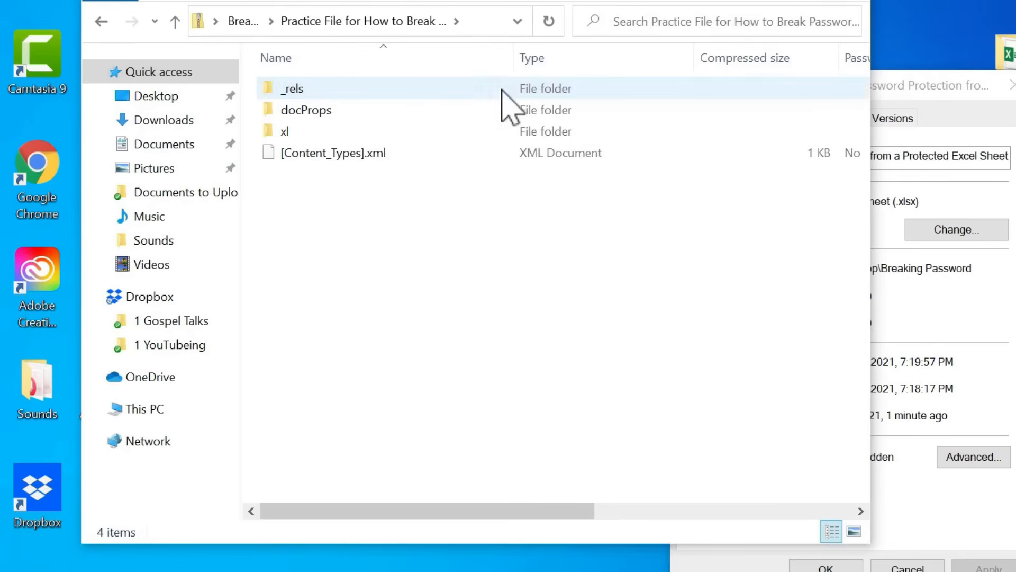
pyautogui.click(324, 152)
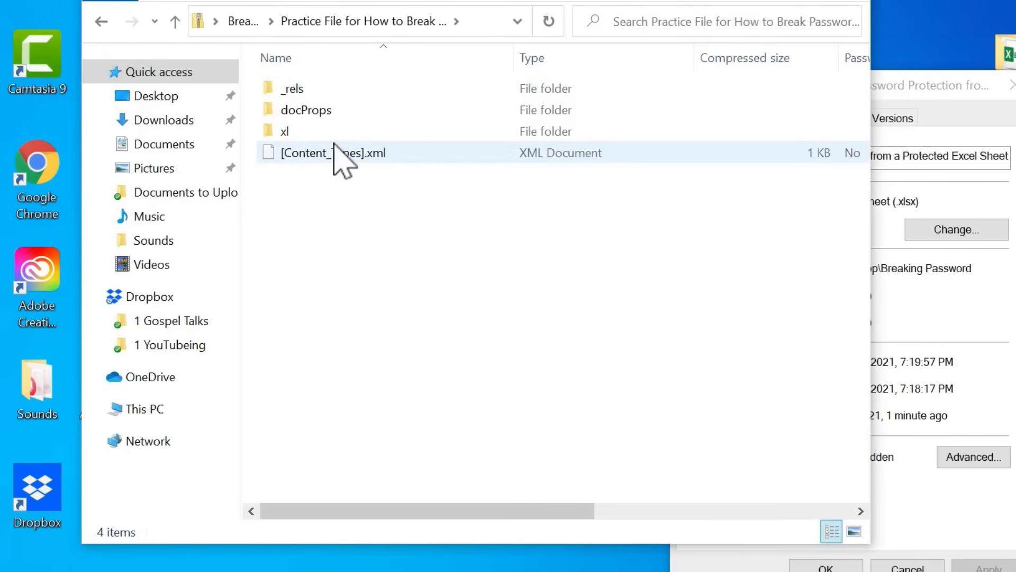
pyautogui.moveTo(373, 161)
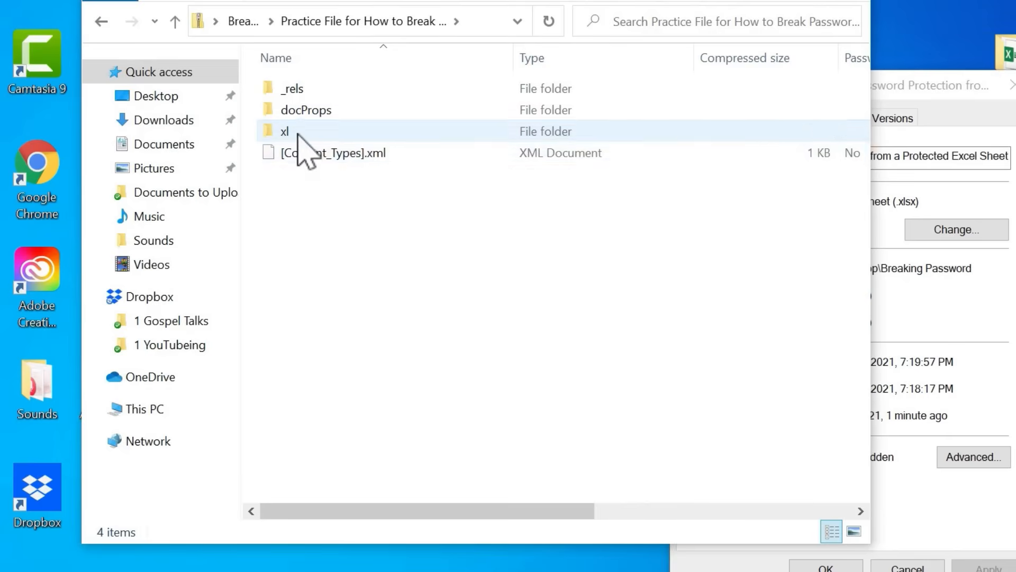
pyautogui.doubleClick(284, 131)
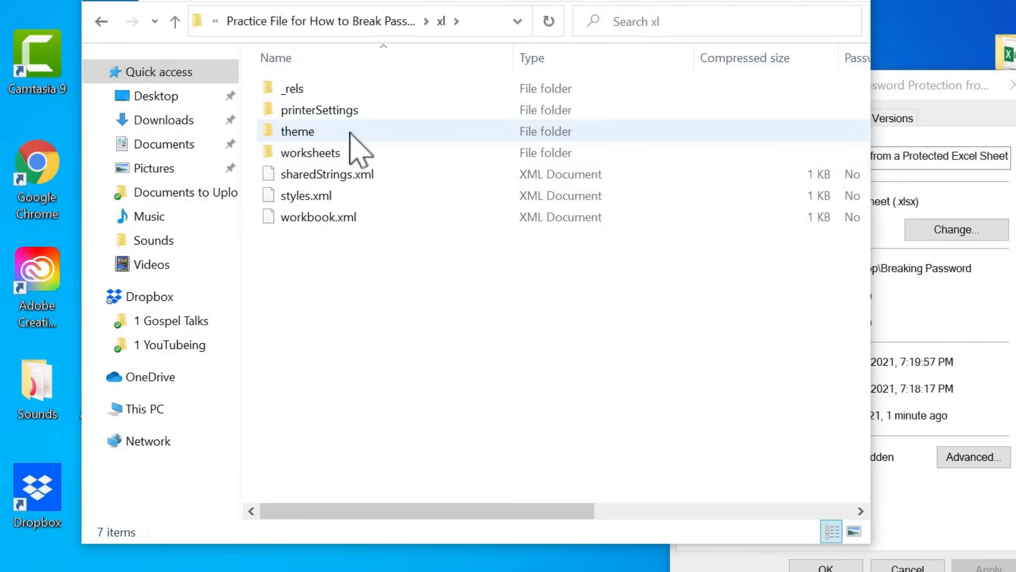
pyautogui.doubleClick(311, 153)
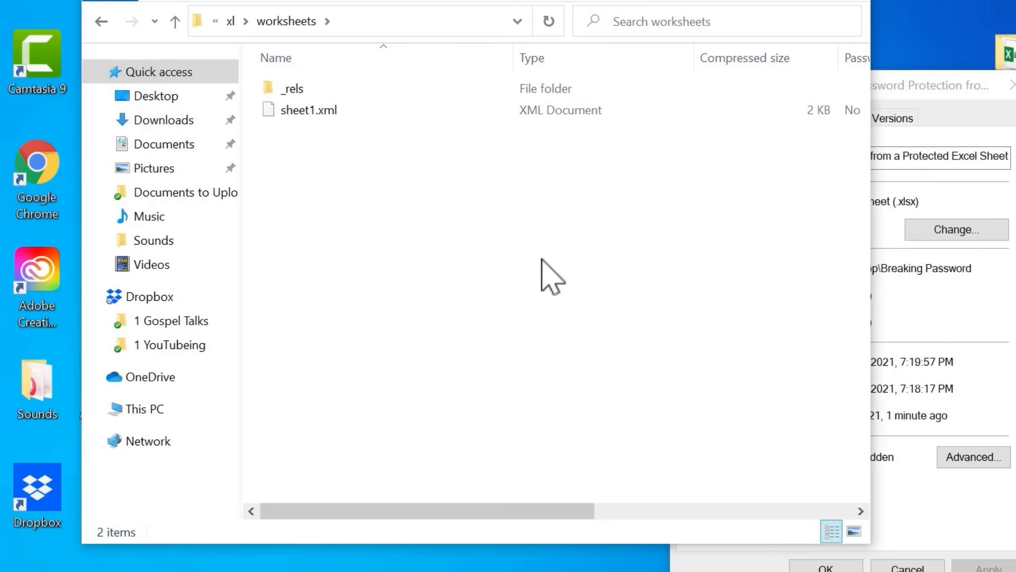
pyautogui.click(309, 110)
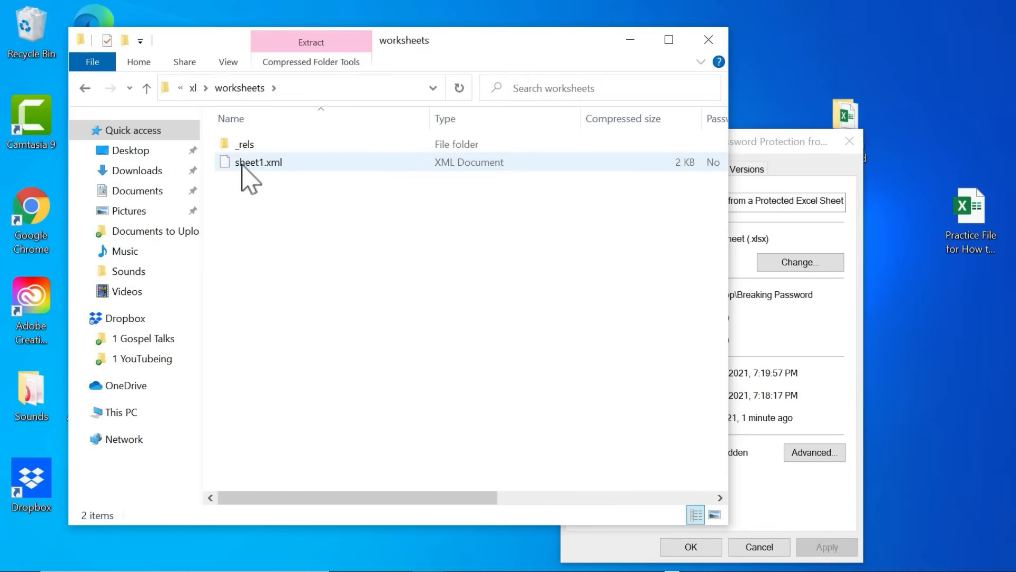
pyautogui.doubleClick(259, 161)
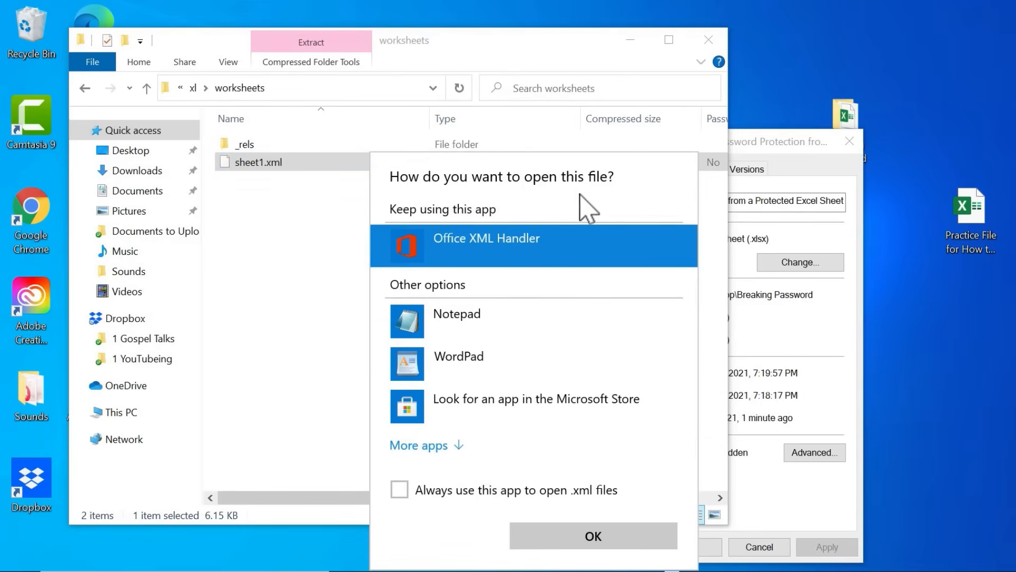
pyautogui.moveTo(457, 321)
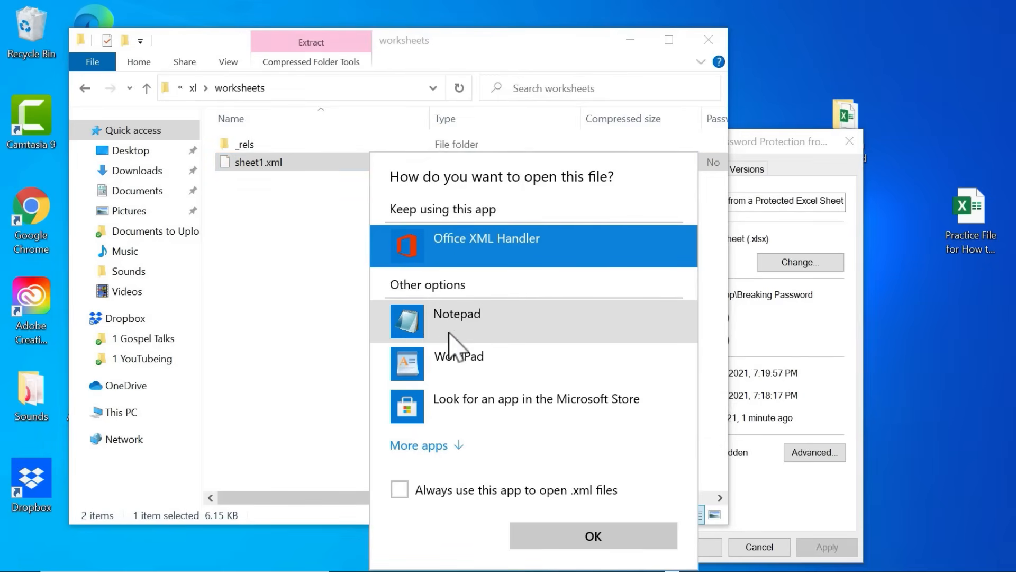
pyautogui.click(591, 535)
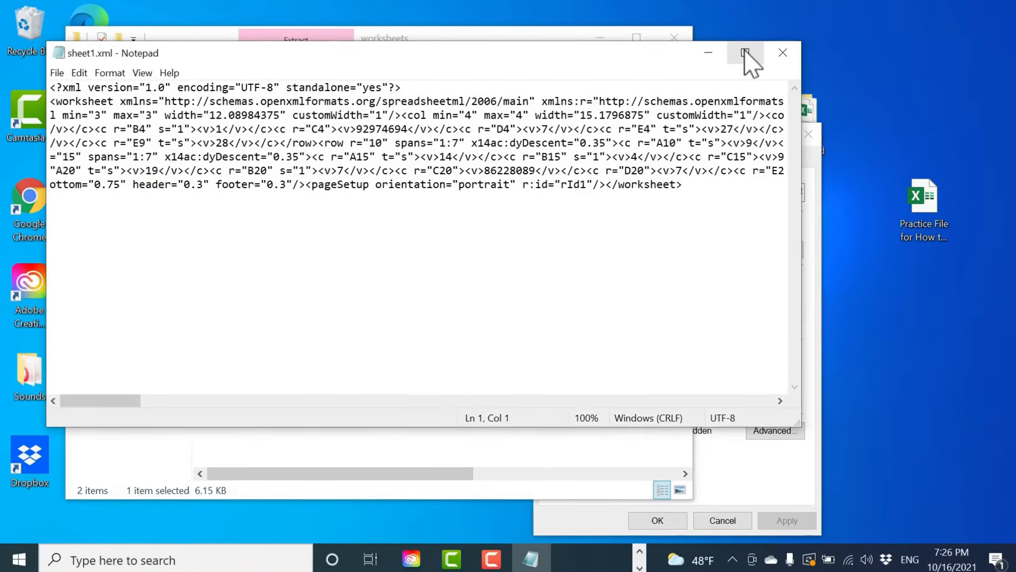
# Step: Maximize Notepad and enable Word Wrap from the Format menu
pyautogui.click(744, 52)
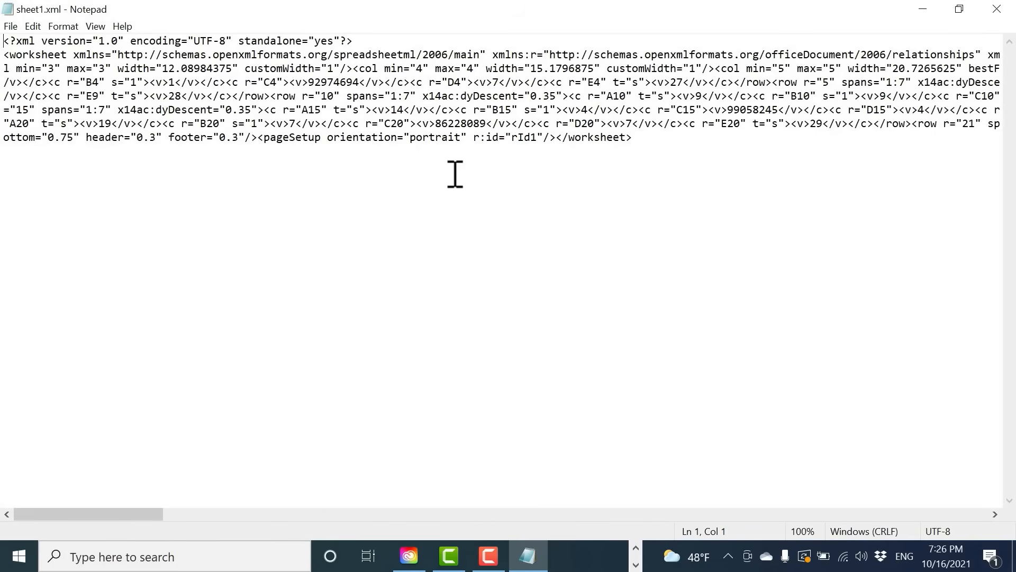
pyautogui.moveTo(87, 514); pyautogui.dragTo(557, 514)
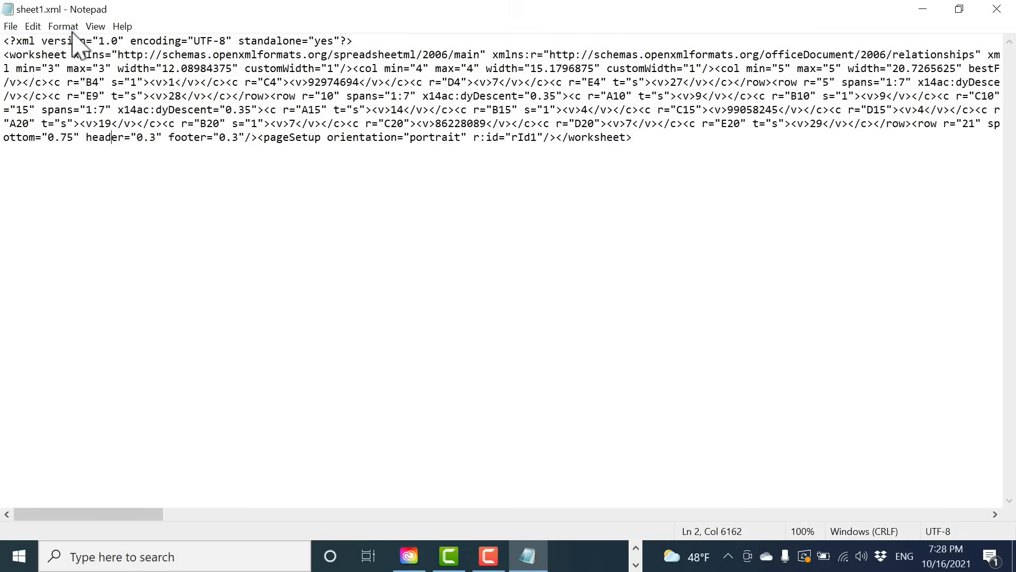
pyautogui.click(63, 26)
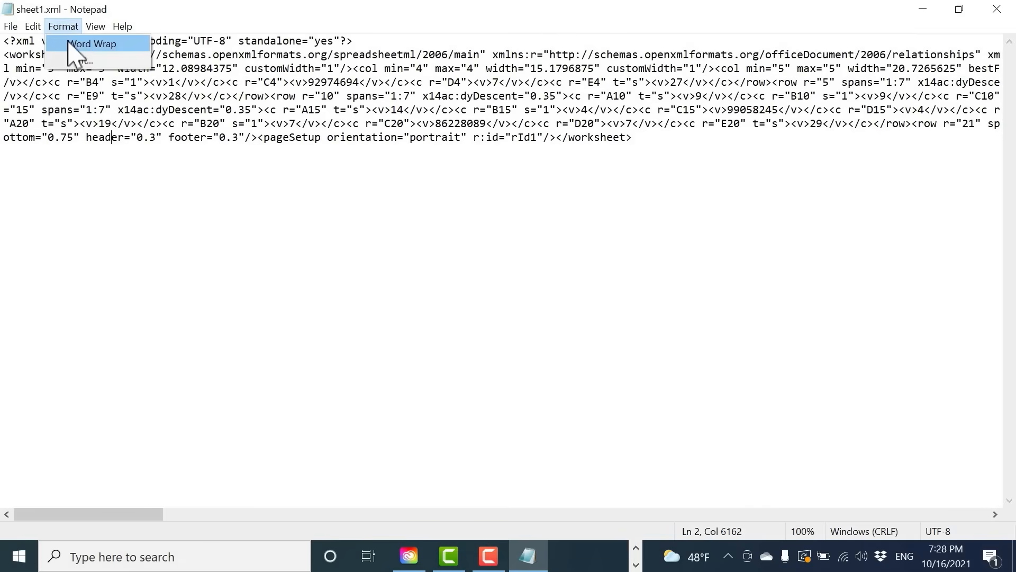
pyautogui.click(91, 44)
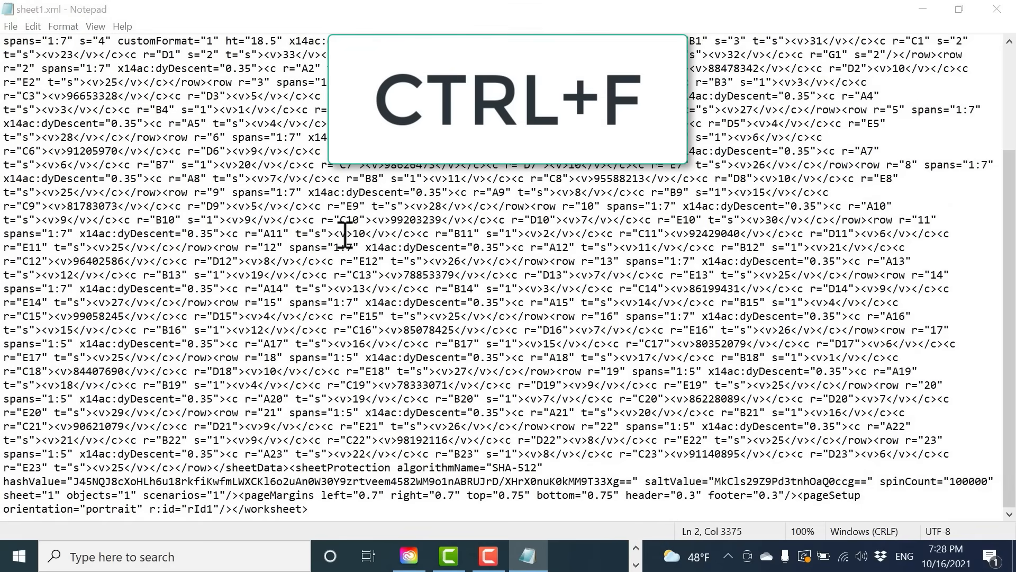
pyautogui.write('pro')
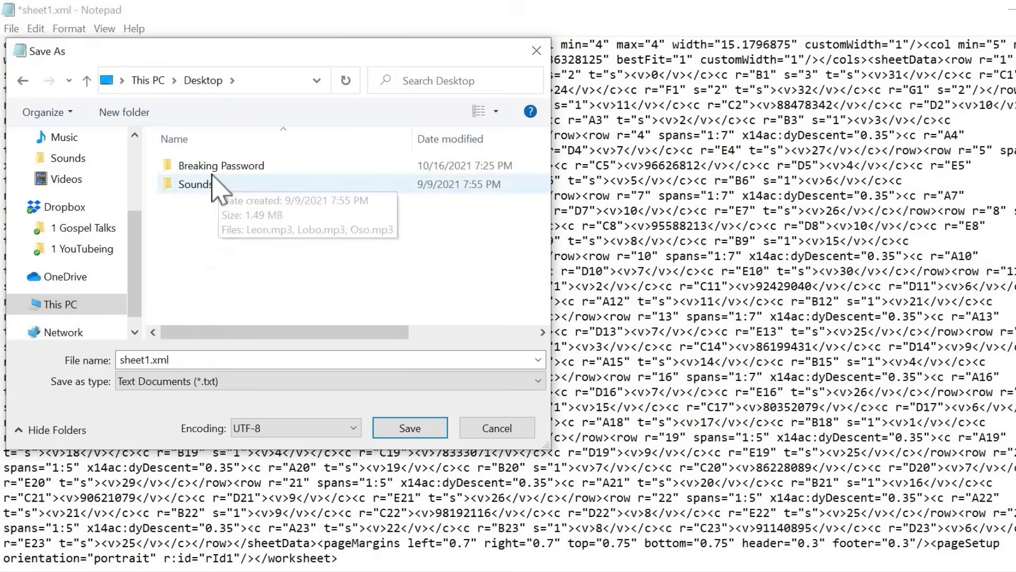
# Step: Save the edited sheet1.xml into the Breaking Password folder
pyautogui.doubleClick(221, 165)
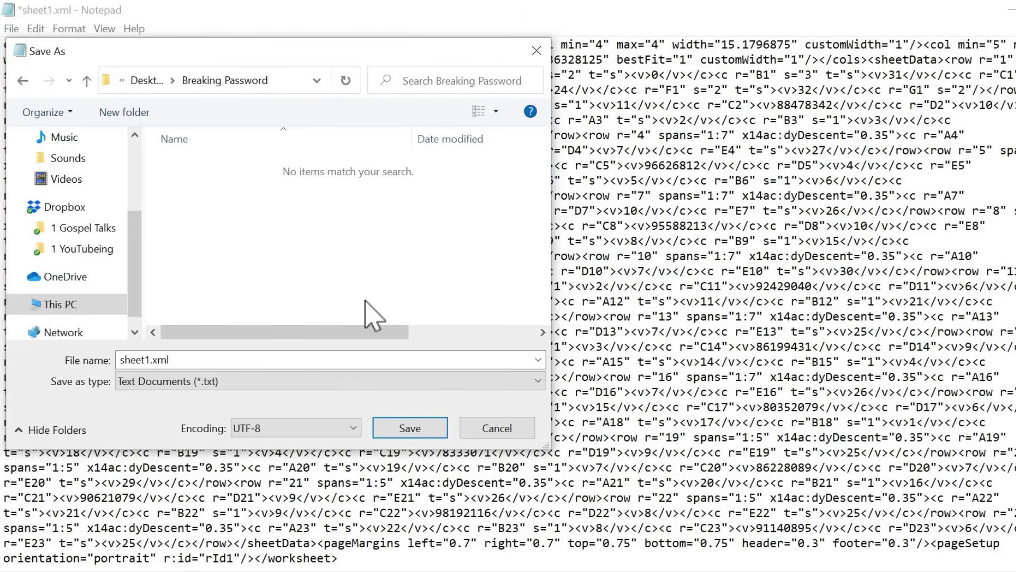
pyautogui.click(410, 428)
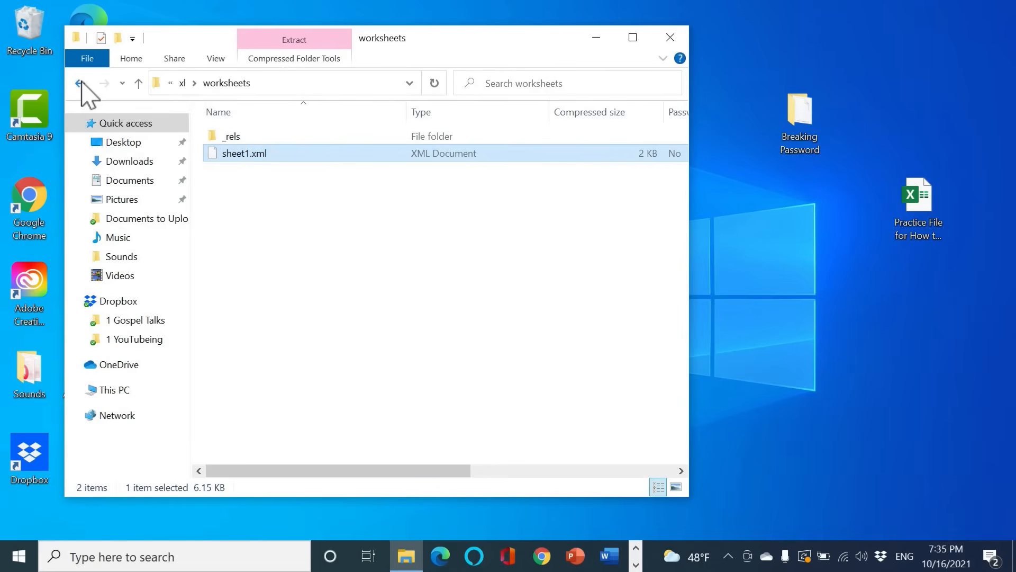
# Step: Navigate back to the Breaking Password folder and open the zip archive's context menu
pyautogui.click(76, 83)
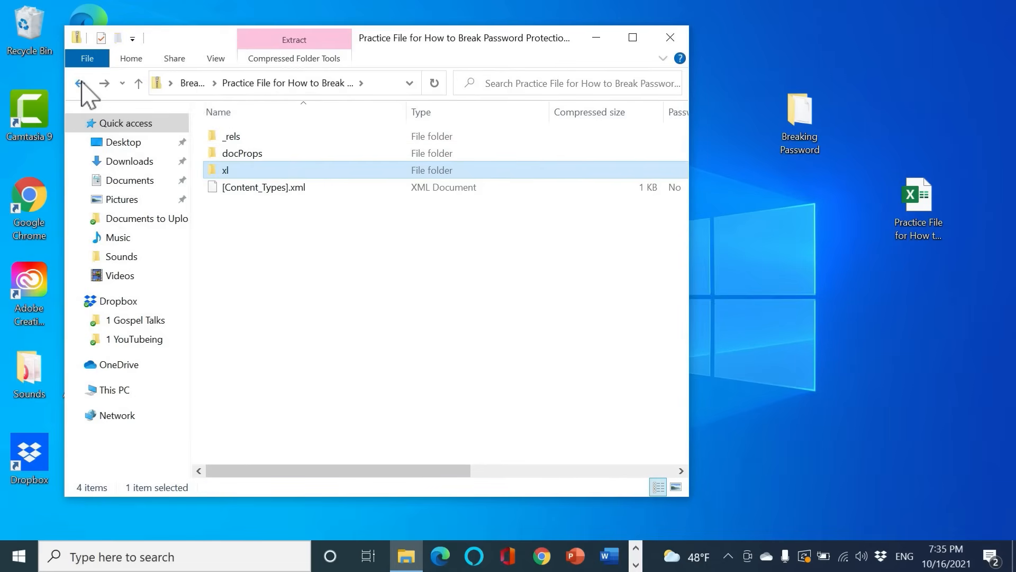
pyautogui.click(79, 83)
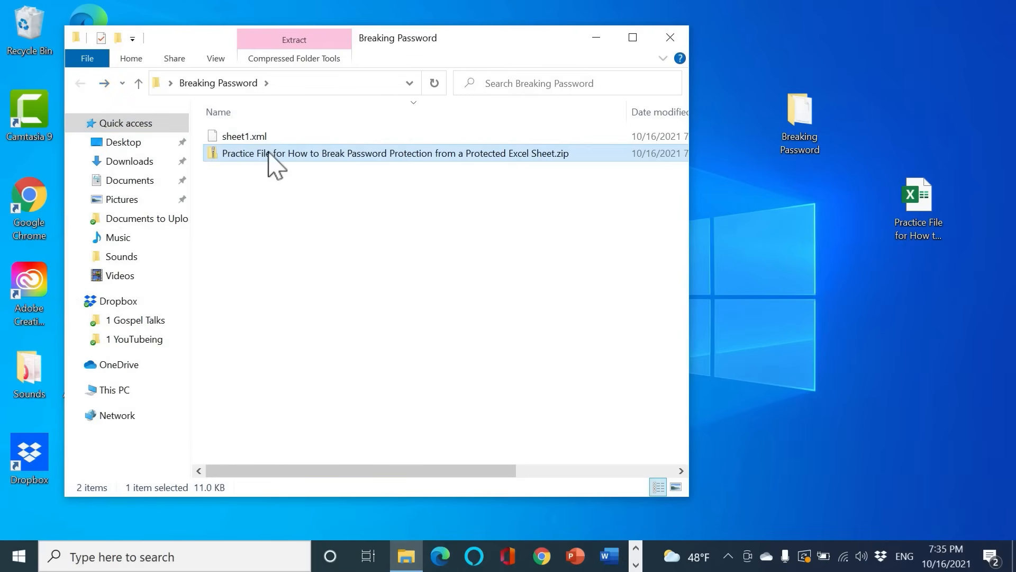
pyautogui.moveTo(244, 136)
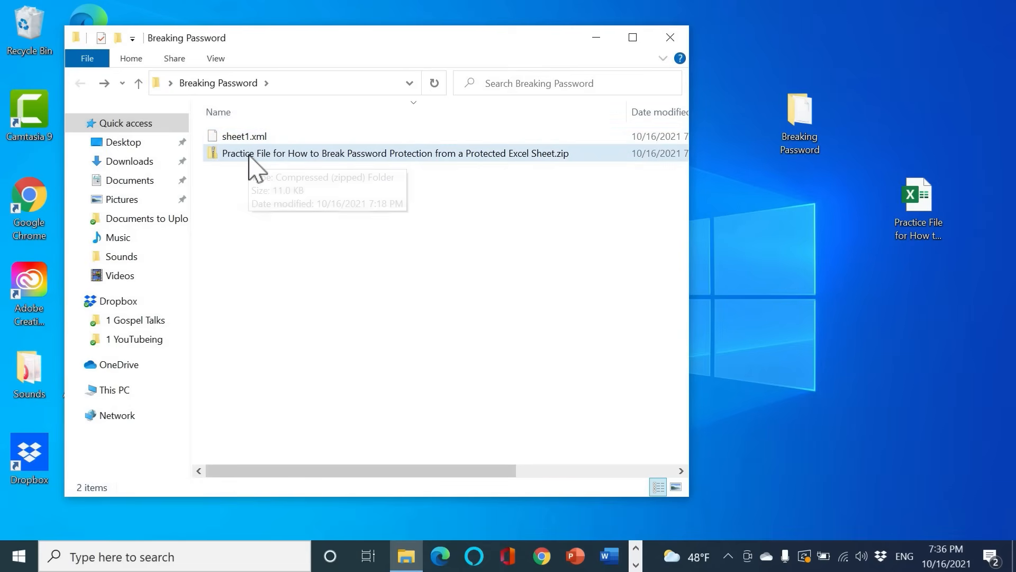
pyautogui.rightClick(394, 153)
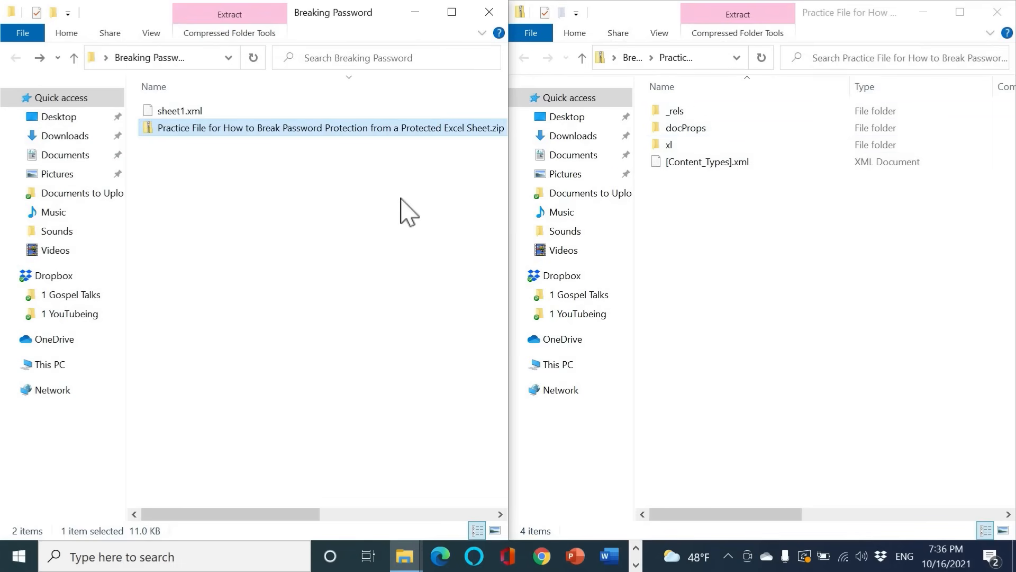
pyautogui.moveTo(201, 116)
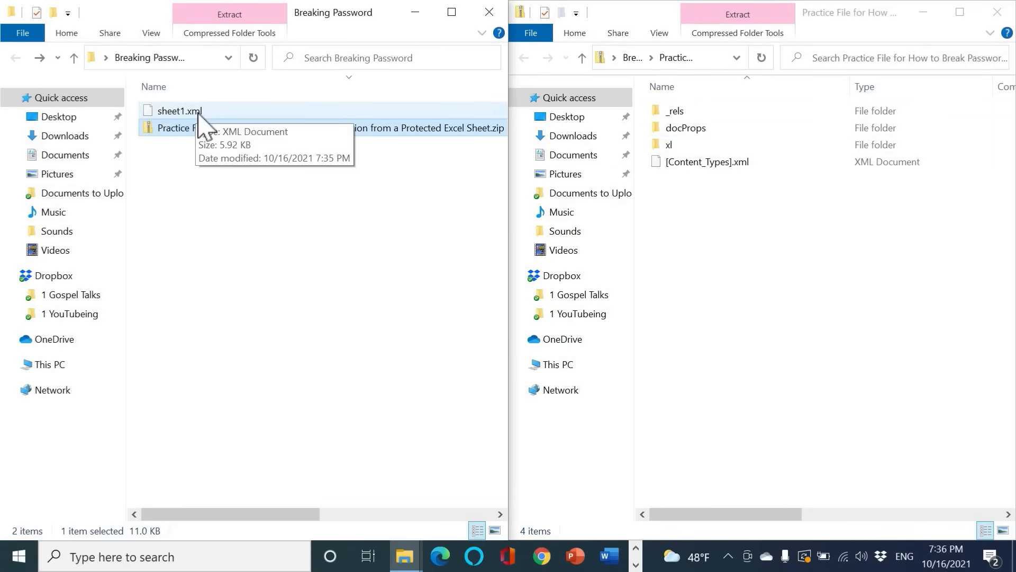
# Step: Delete the archive's original sheet1.xml and place the edited sheet1.xml into worksheets
pyautogui.doubleClick(669, 144)
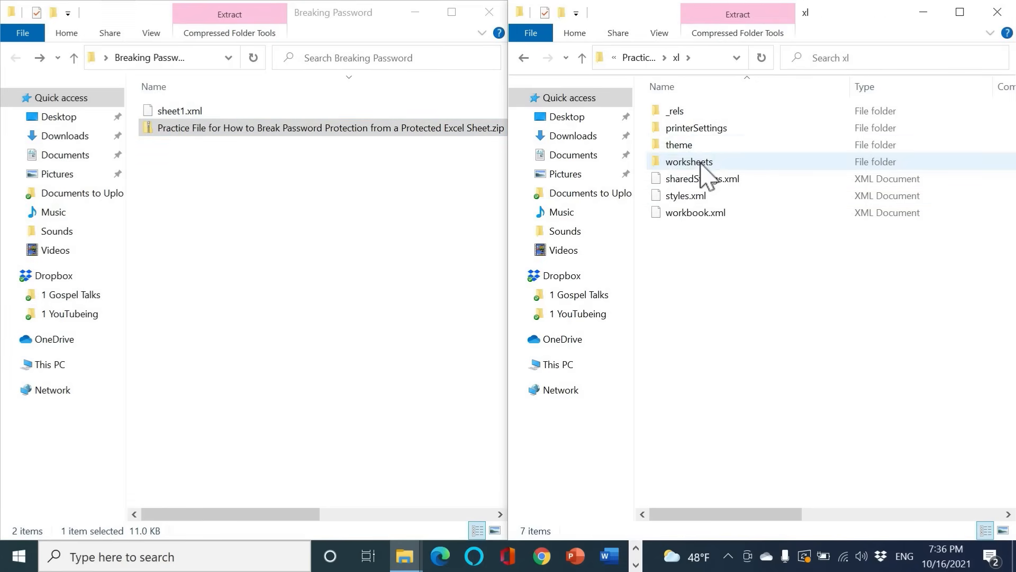
pyautogui.rightClick(688, 127)
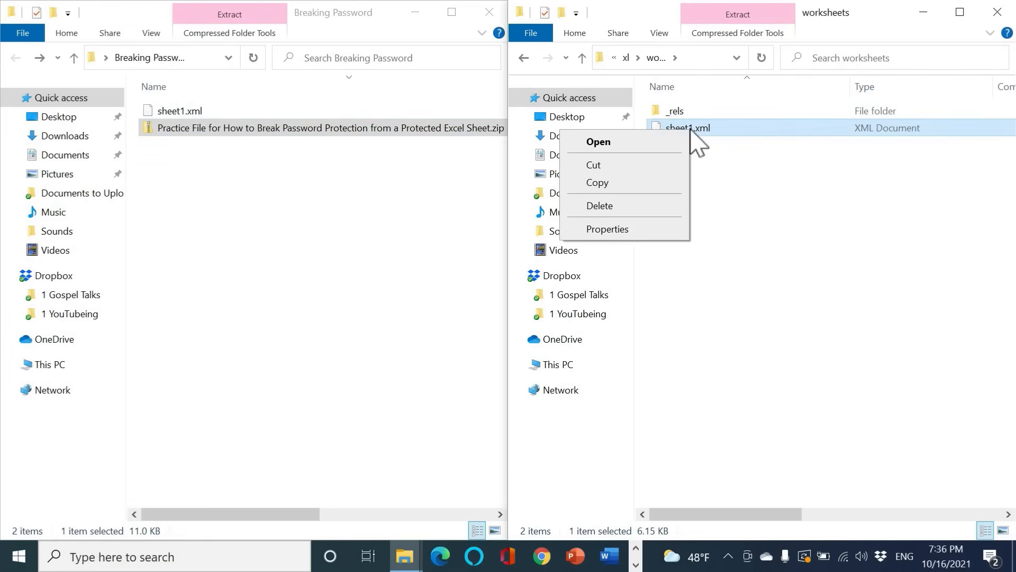
pyautogui.moveTo(716, 139)
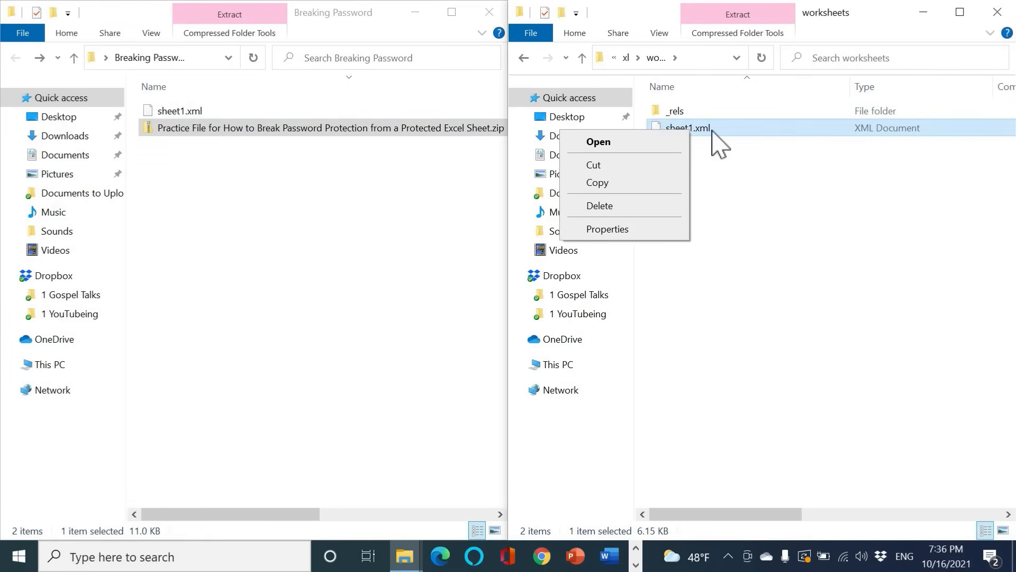
pyautogui.click(599, 205)
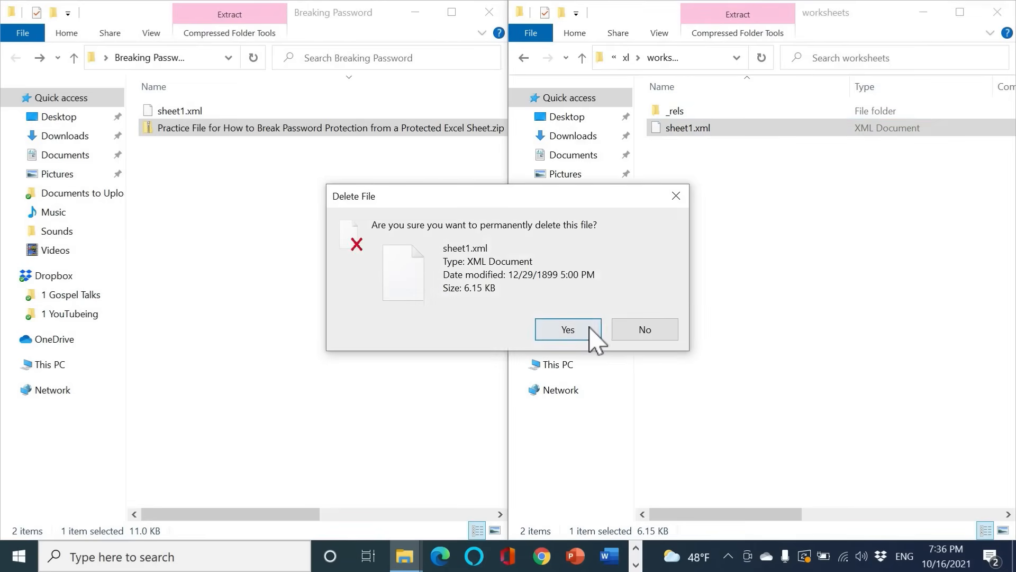
pyautogui.click(567, 329)
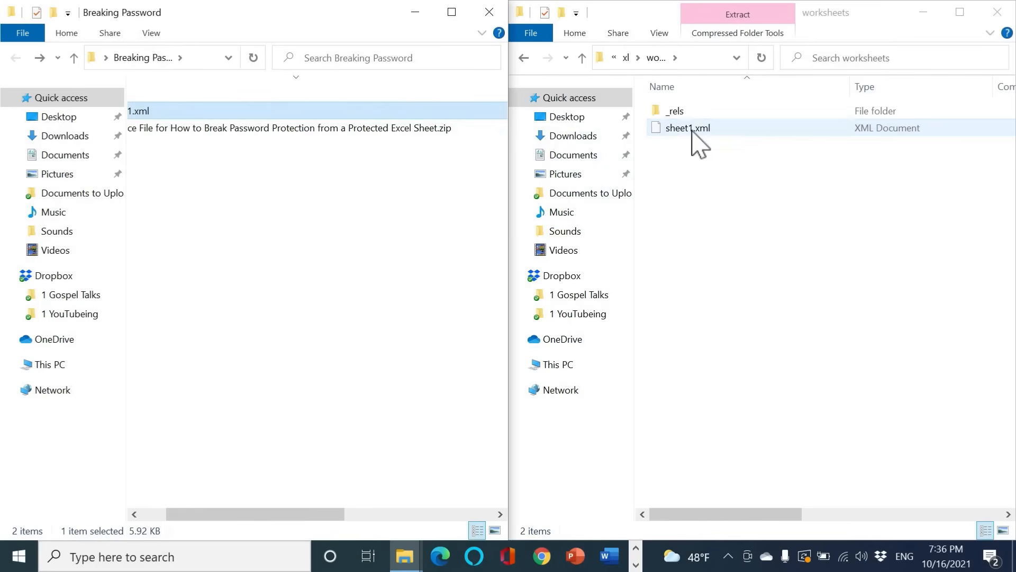
pyautogui.click(686, 128)
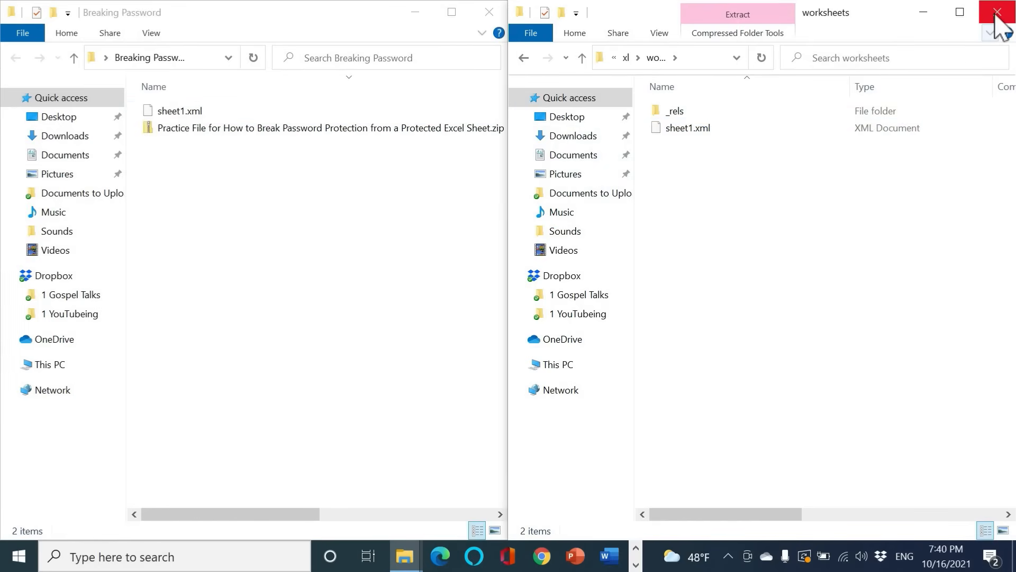
# Step: Close the archive window and rename the practice file from .zip to .xlsx
pyautogui.click(997, 11)
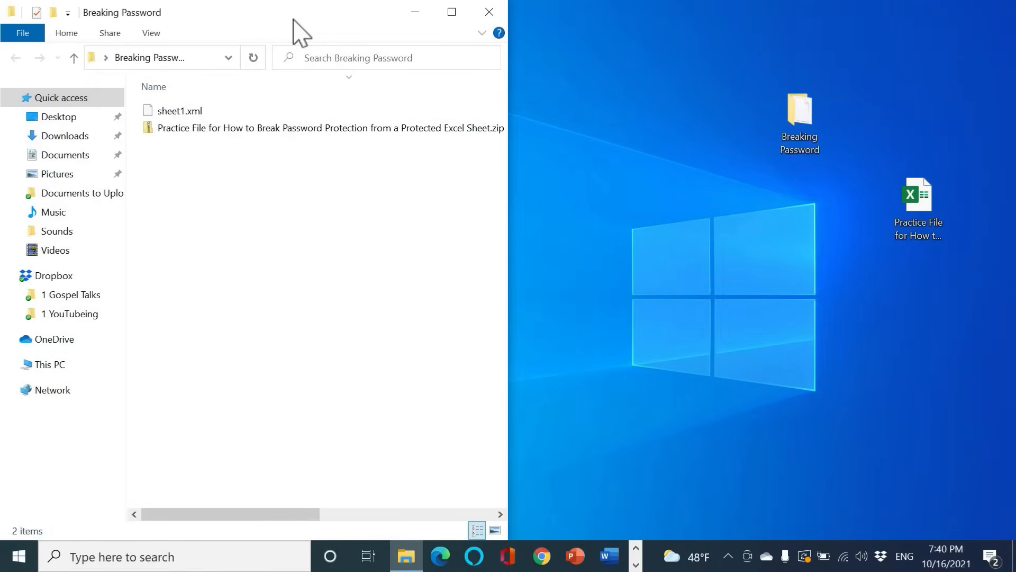
pyautogui.moveTo(774, 144)
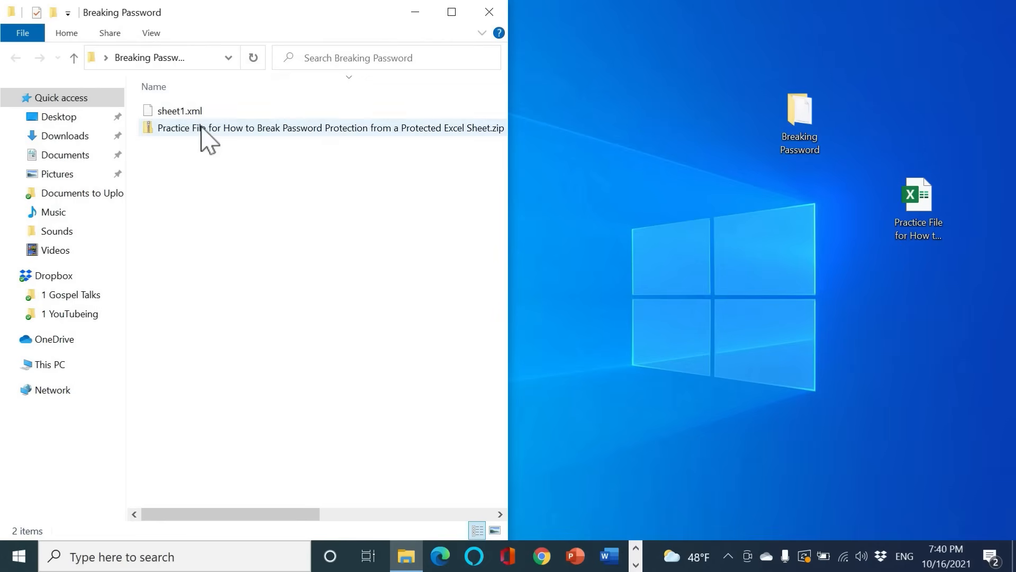
pyautogui.moveTo(451, 12)
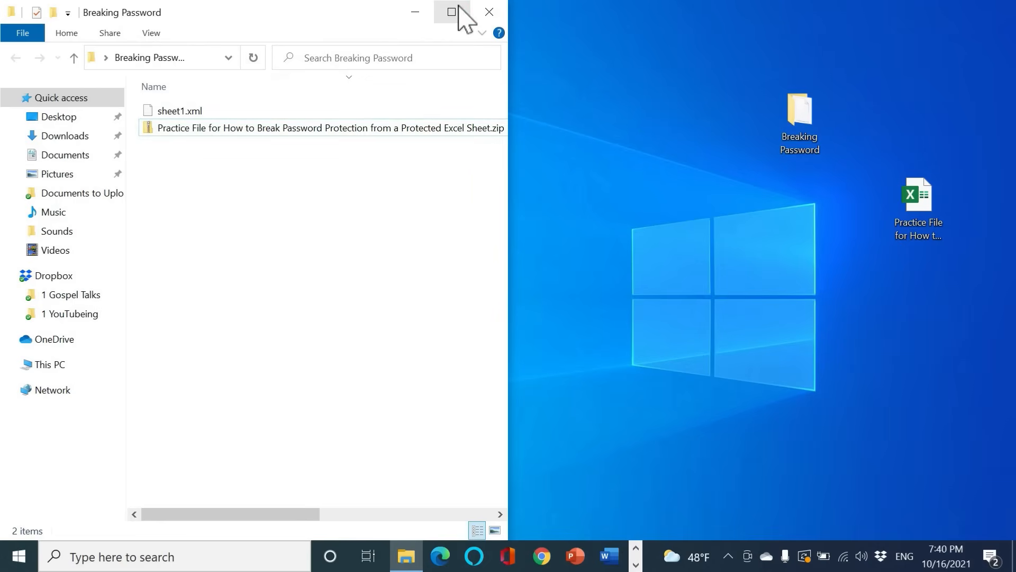
pyautogui.rightClick(327, 121)
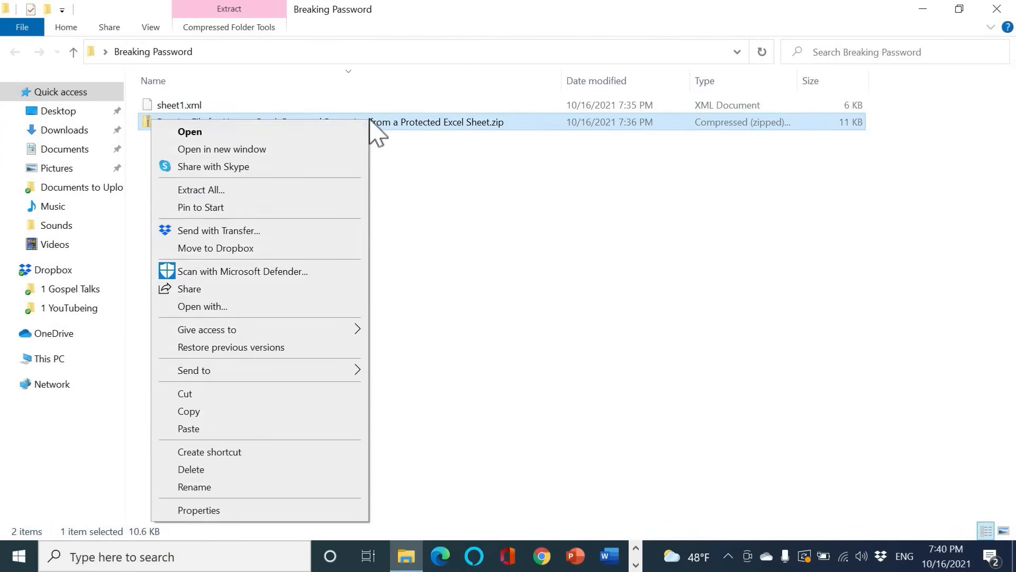
pyautogui.click(194, 487)
pyautogui.write('xlsx')
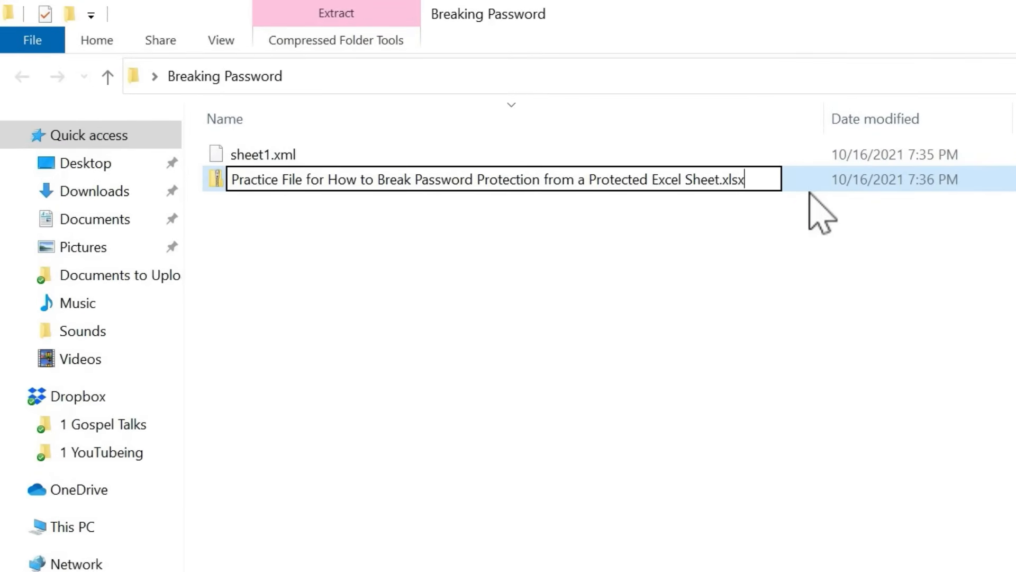
pyautogui.press('enter')
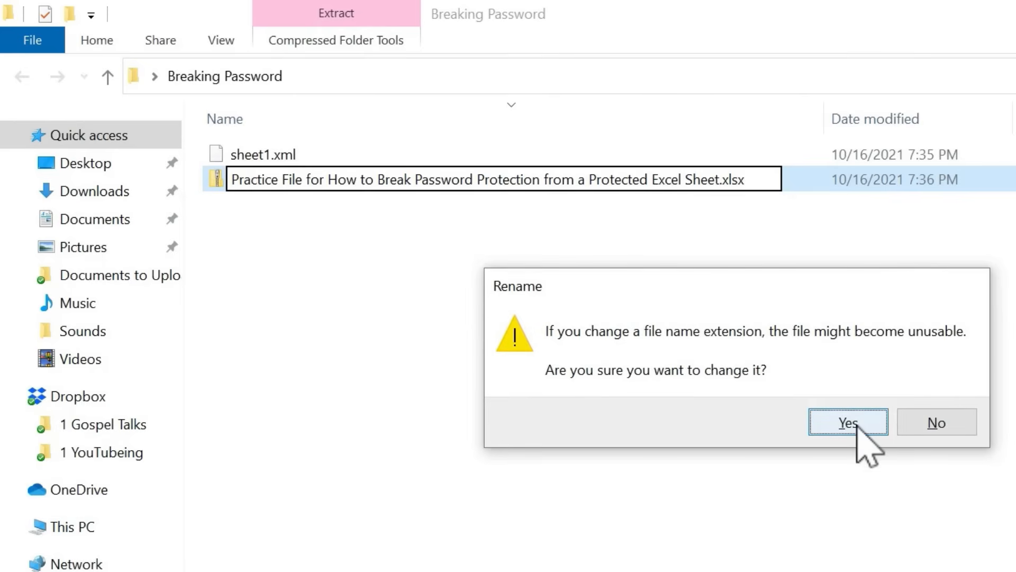
pyautogui.click(846, 422)
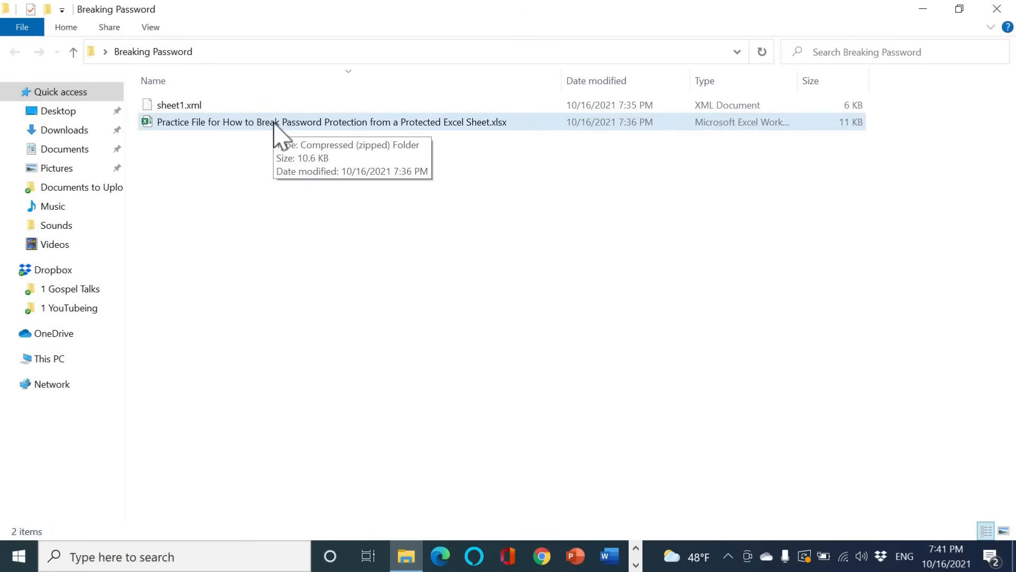
# Step: Open the restored .xlsx in Excel and test editing Employee List cells
pyautogui.doubleClick(333, 122)
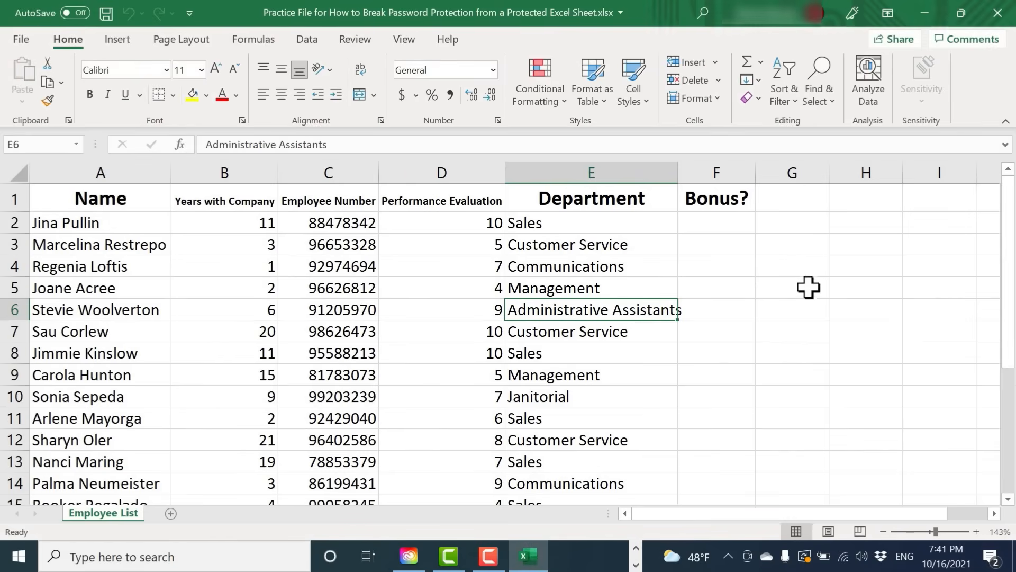
pyautogui.moveTo(264, 252)
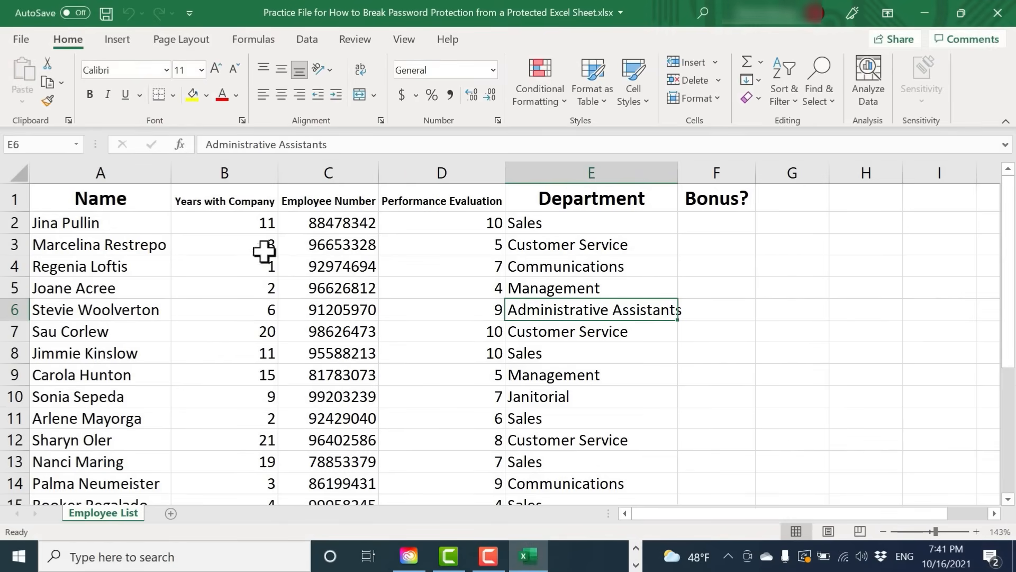
pyautogui.click(99, 309)
pyautogui.write('asfkjskjfasf')
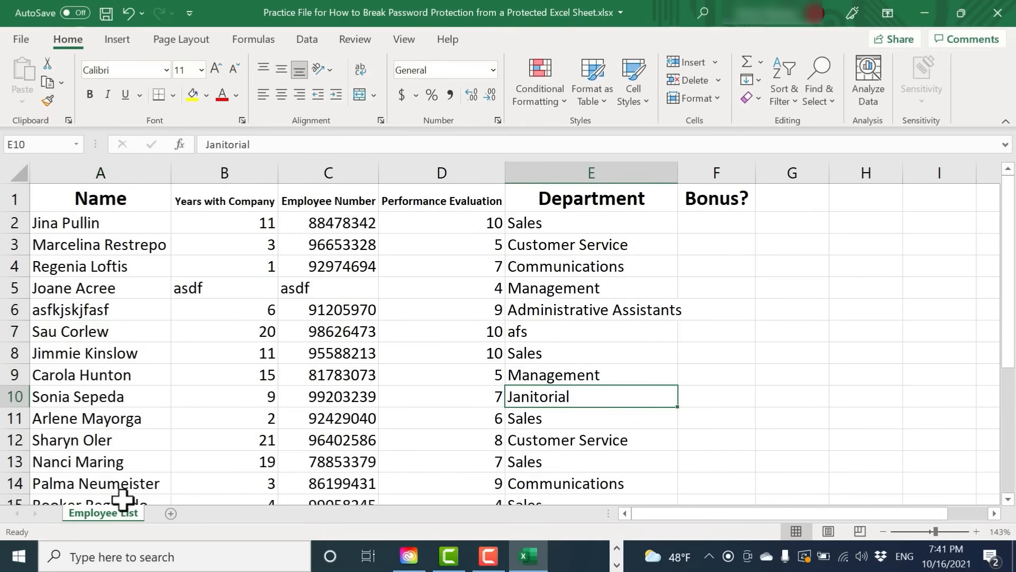
pyautogui.rightClick(103, 511)
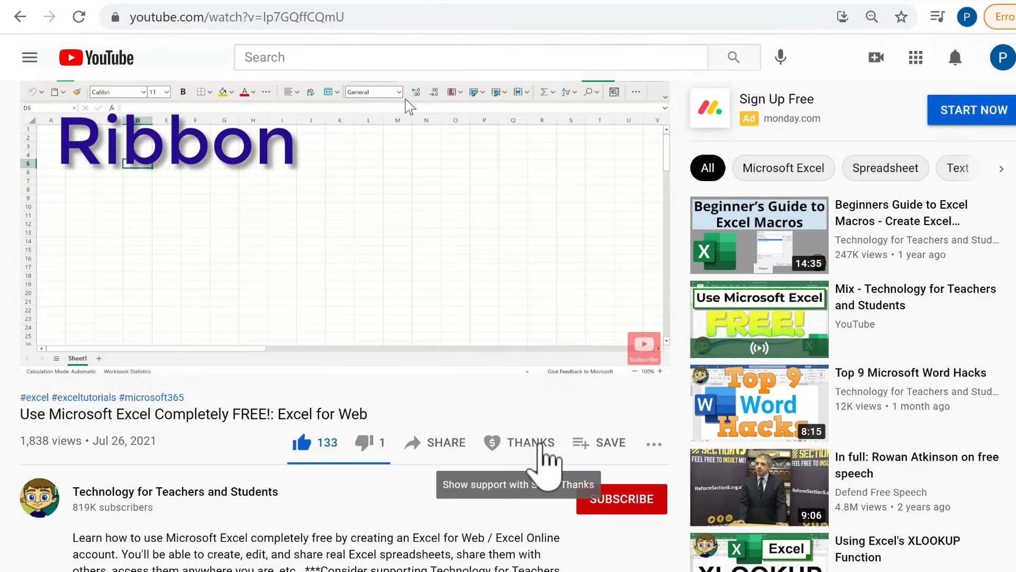
pyautogui.click(520, 442)
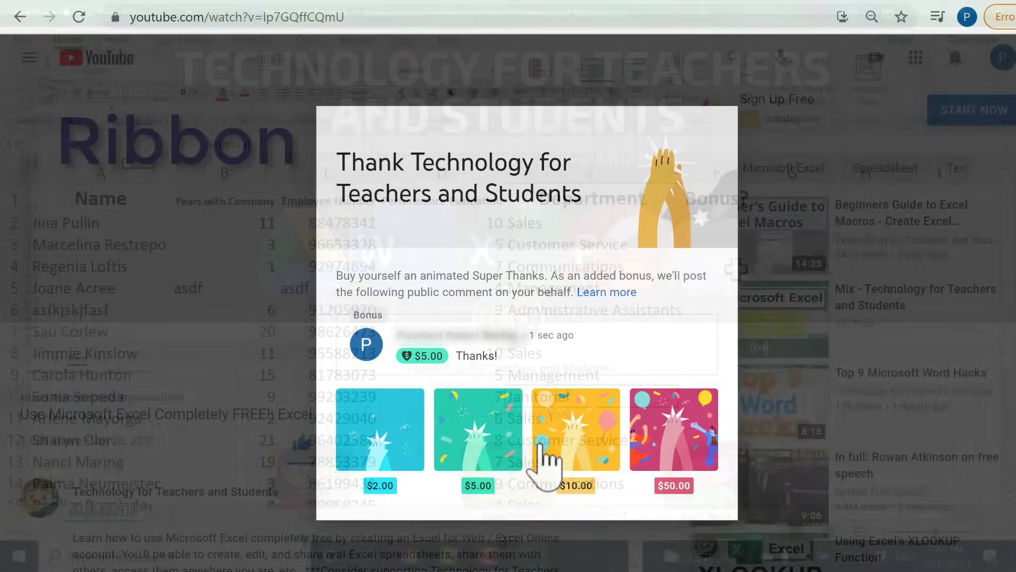